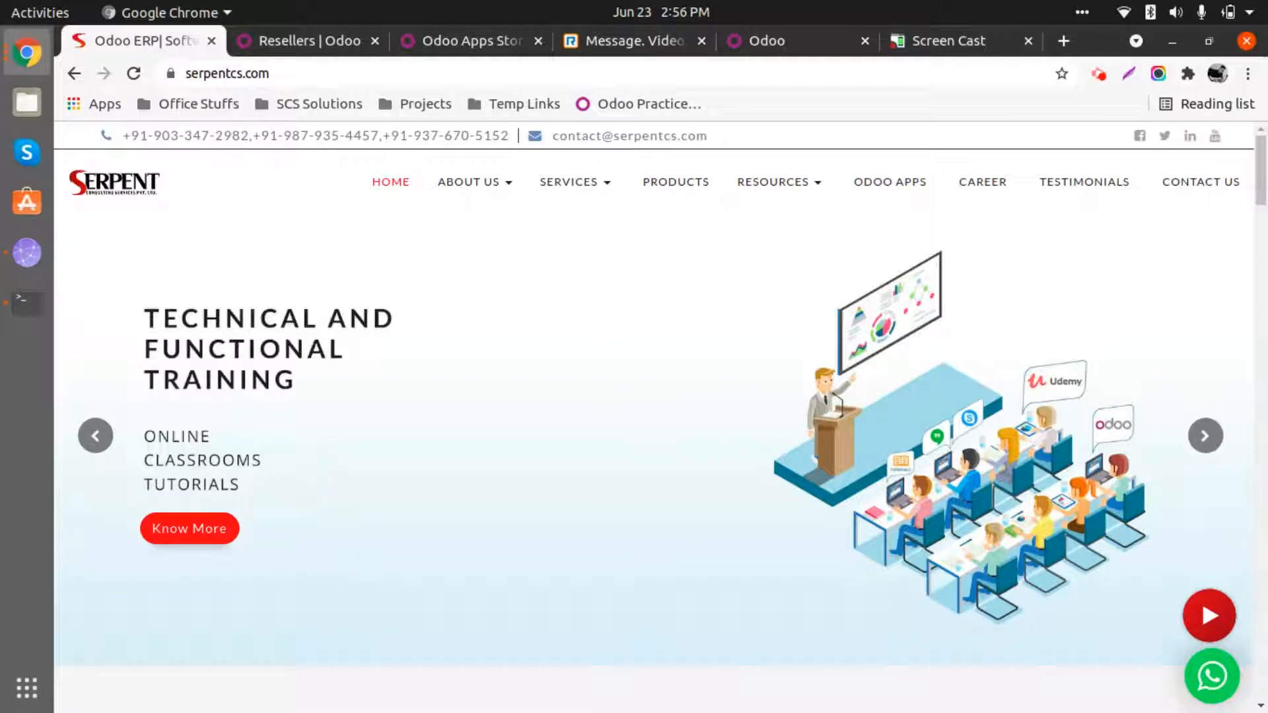
mouse_move(341, 679)
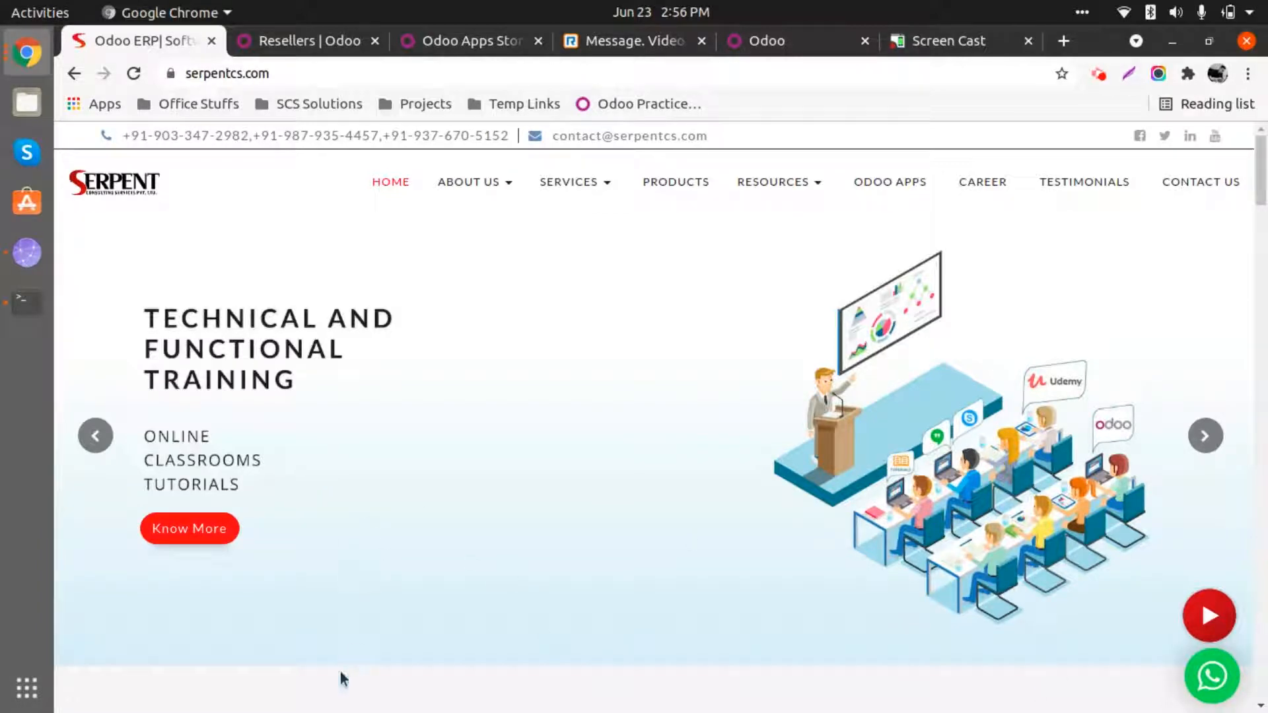
- Scroll the home page down to the statistics strip (9+ years, 157+ global reach, 815+ customers)
scroll(down, 3)
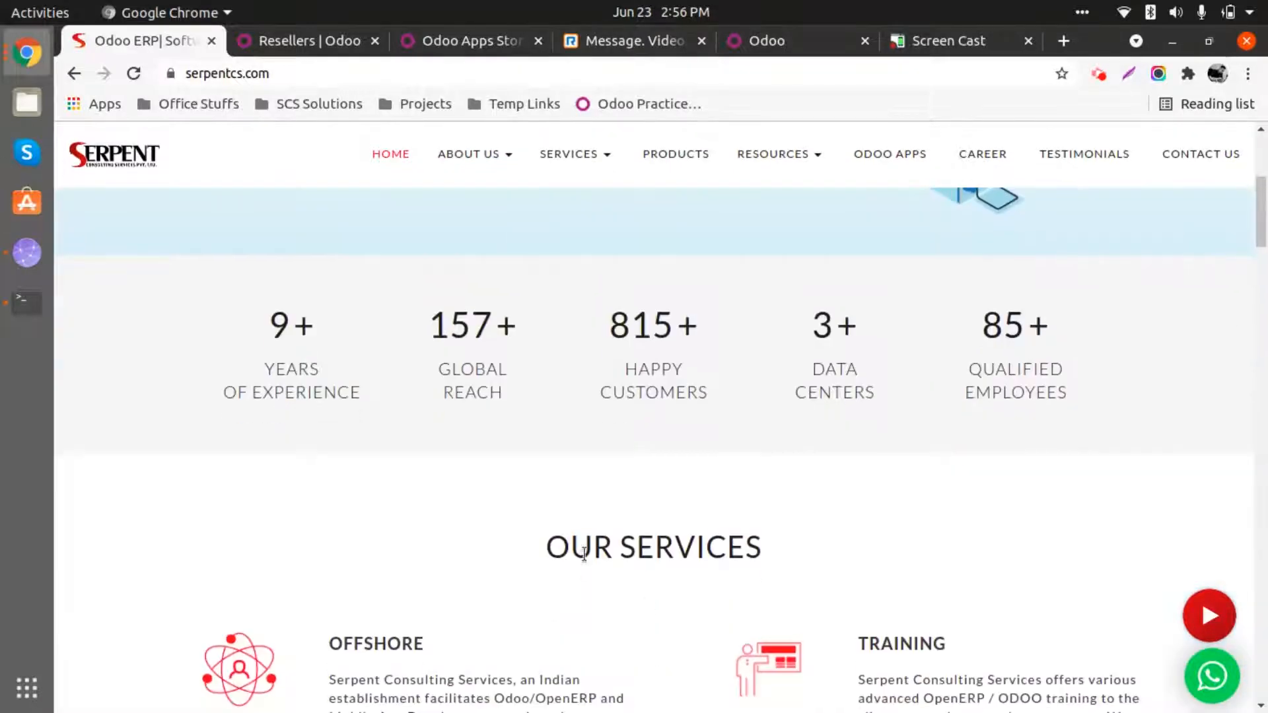
scroll(down, 3)
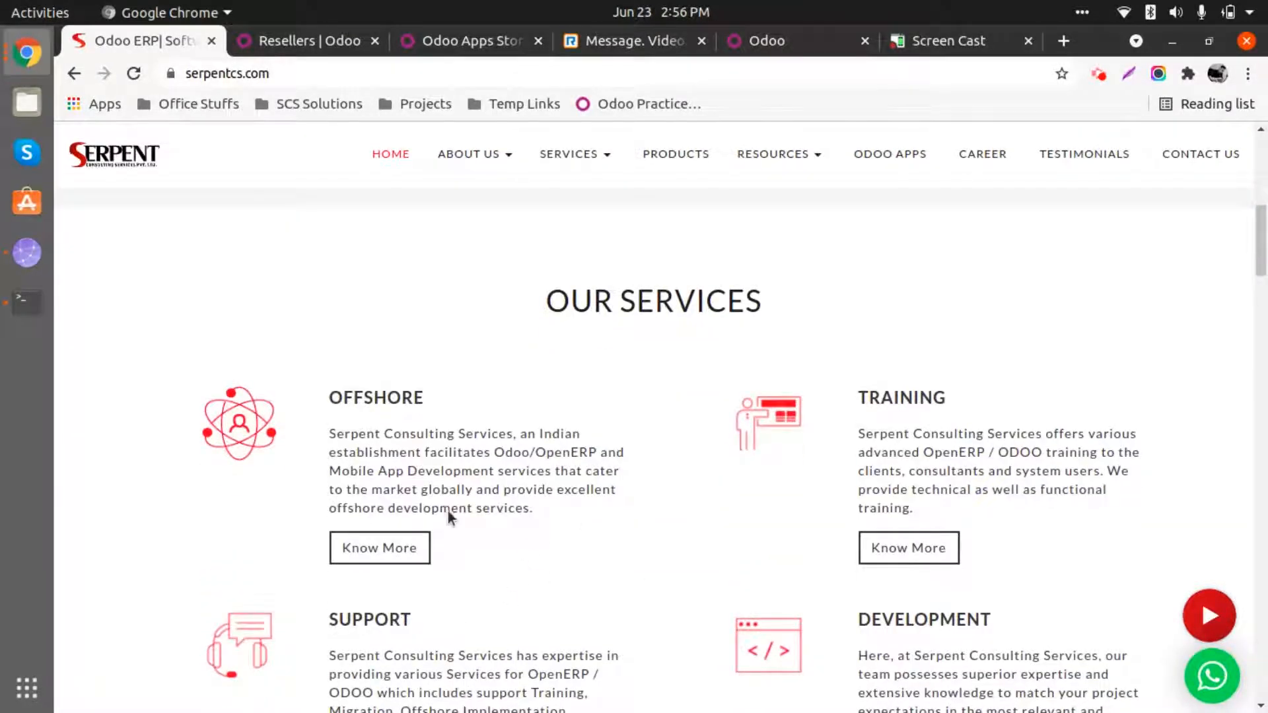
mouse_move(475, 564)
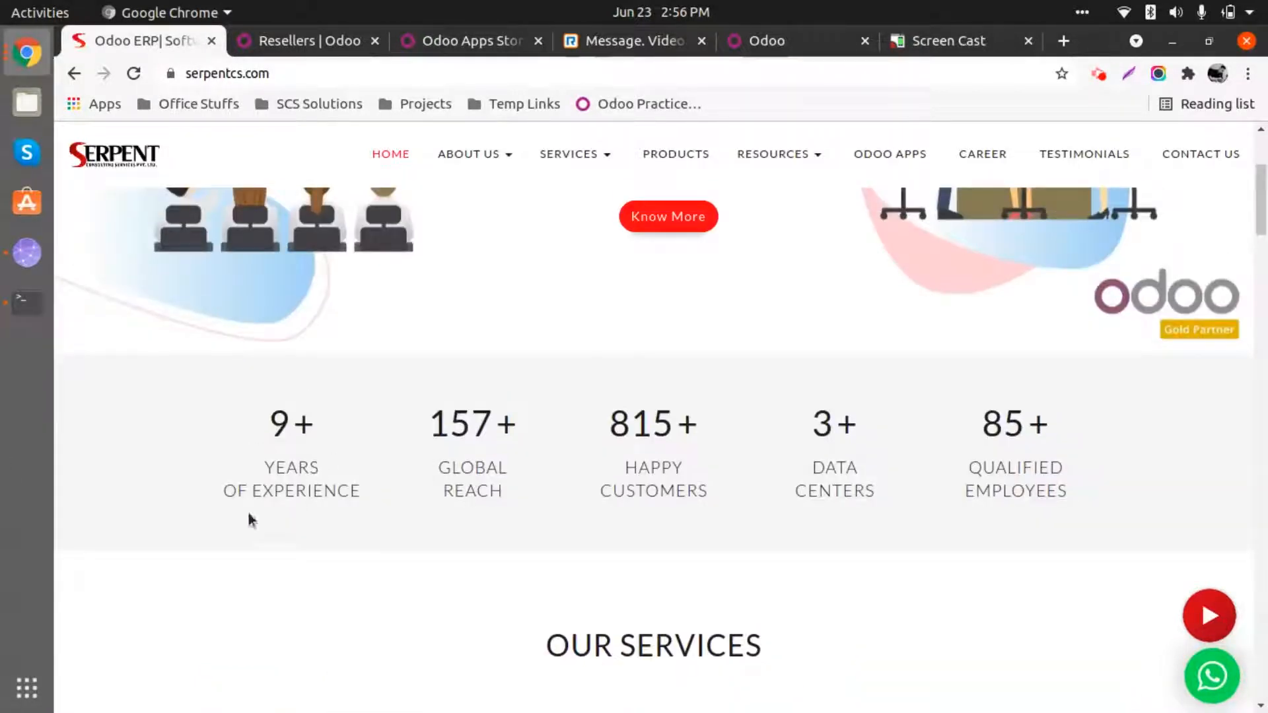
mouse_move(385, 477)
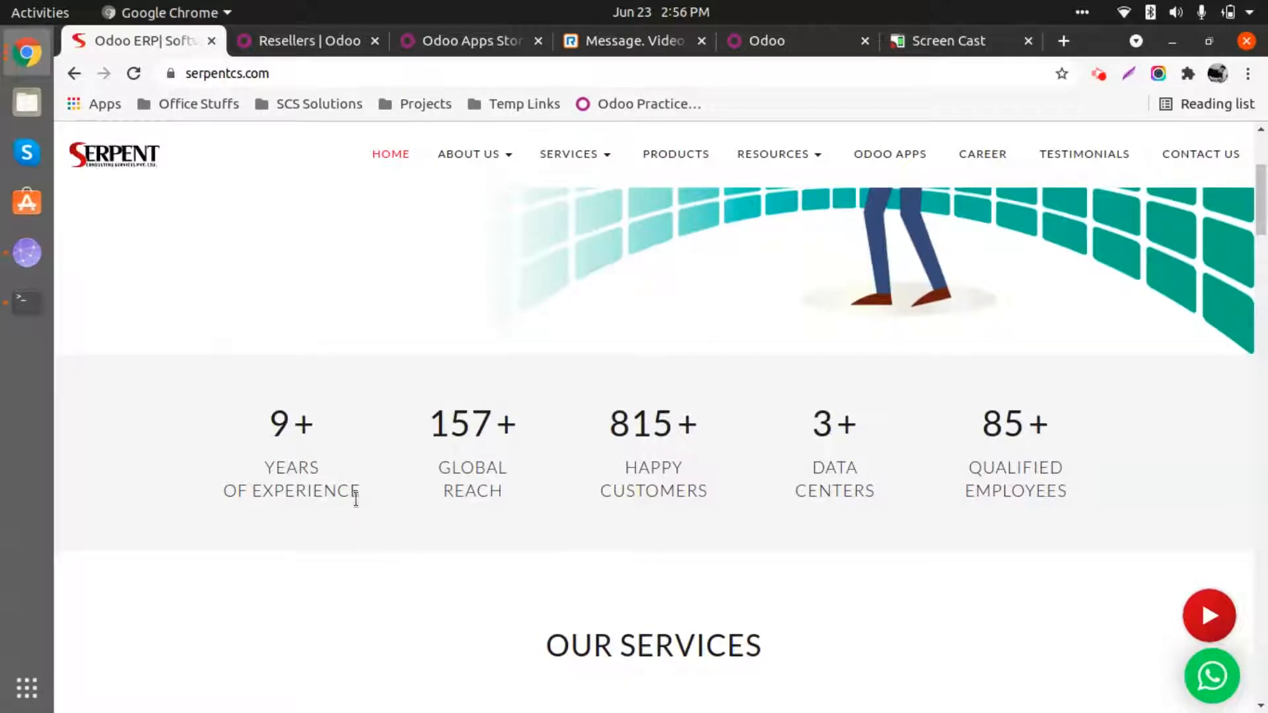
mouse_move(387, 452)
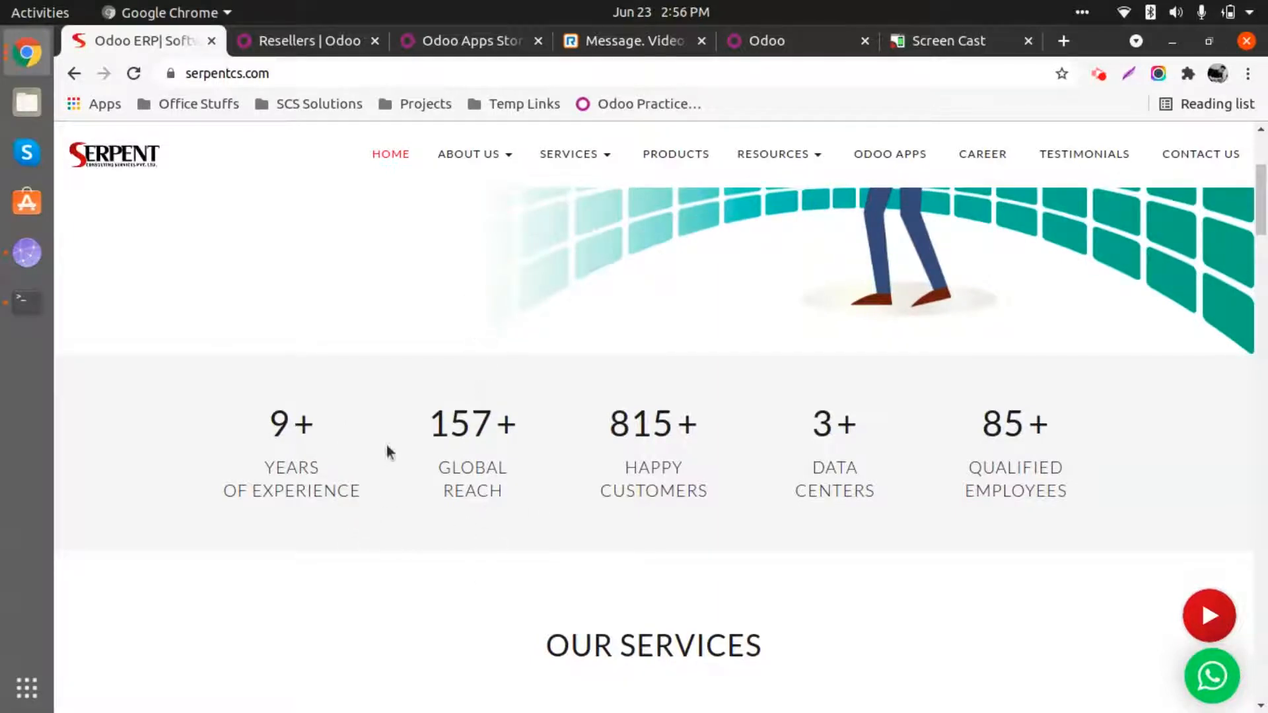
mouse_move(500, 443)
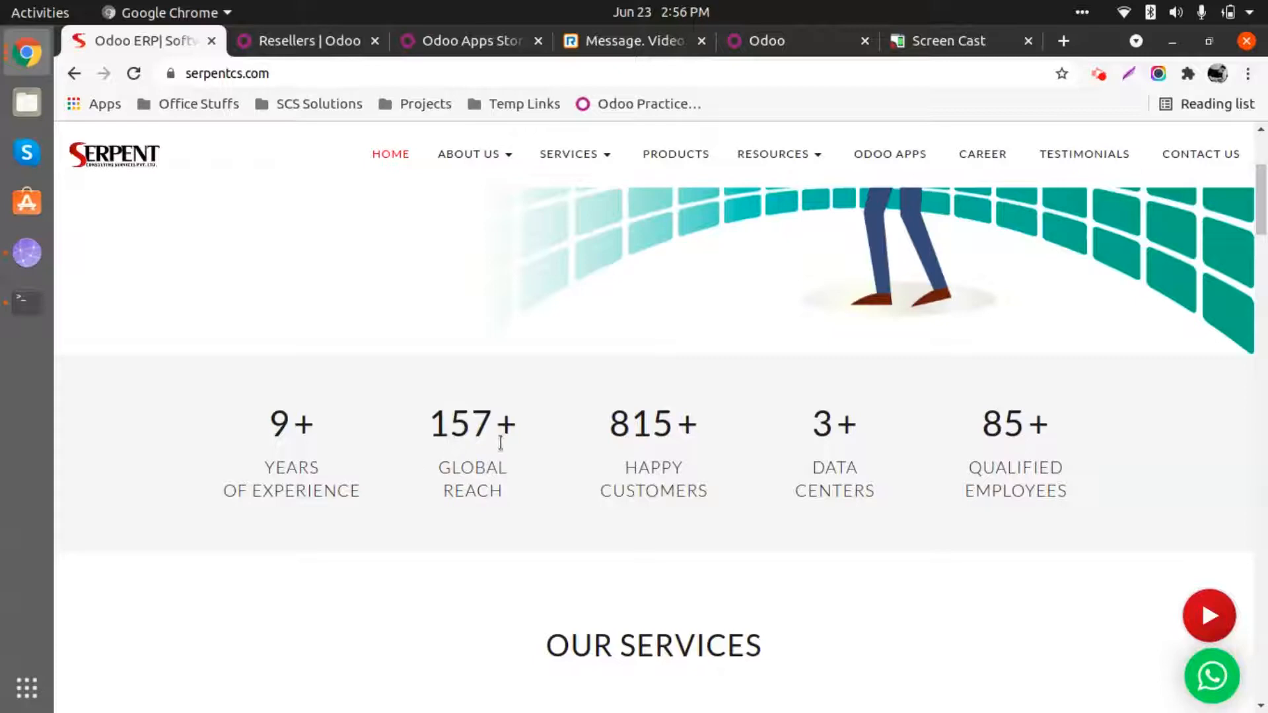
mouse_move(450, 463)
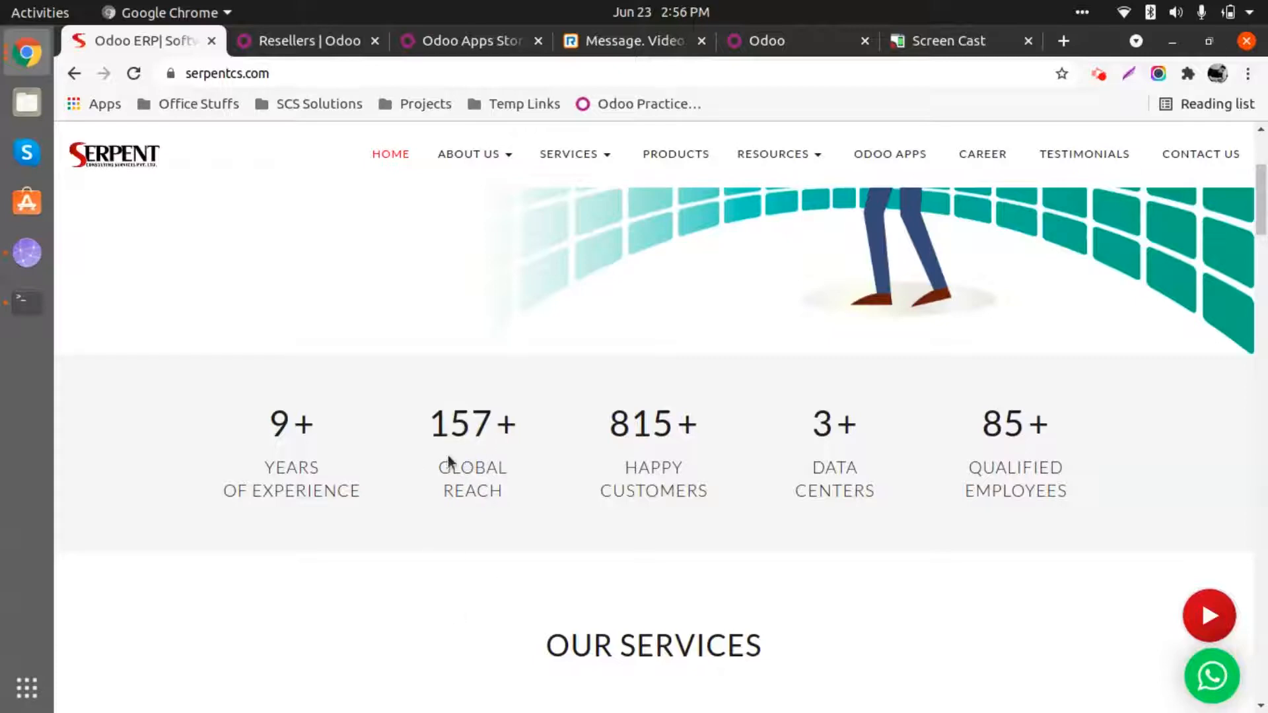
mouse_move(571, 462)
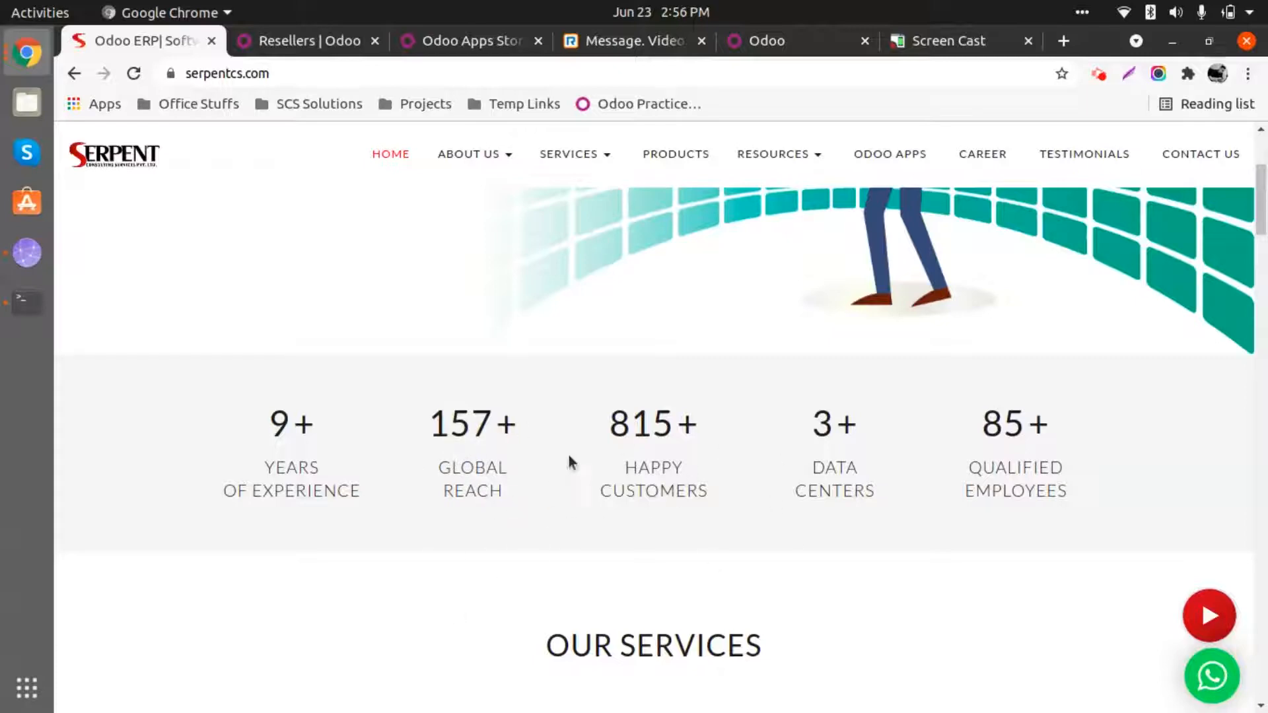
mouse_move(654, 457)
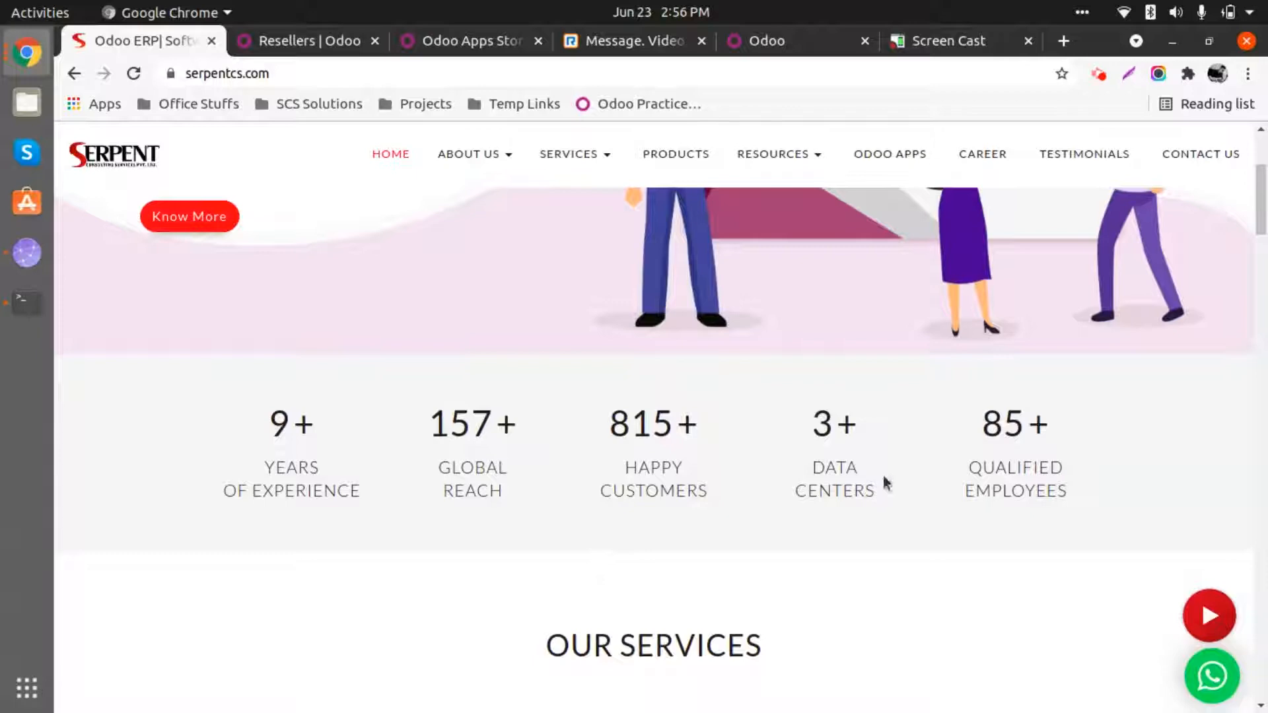
mouse_move(946, 478)
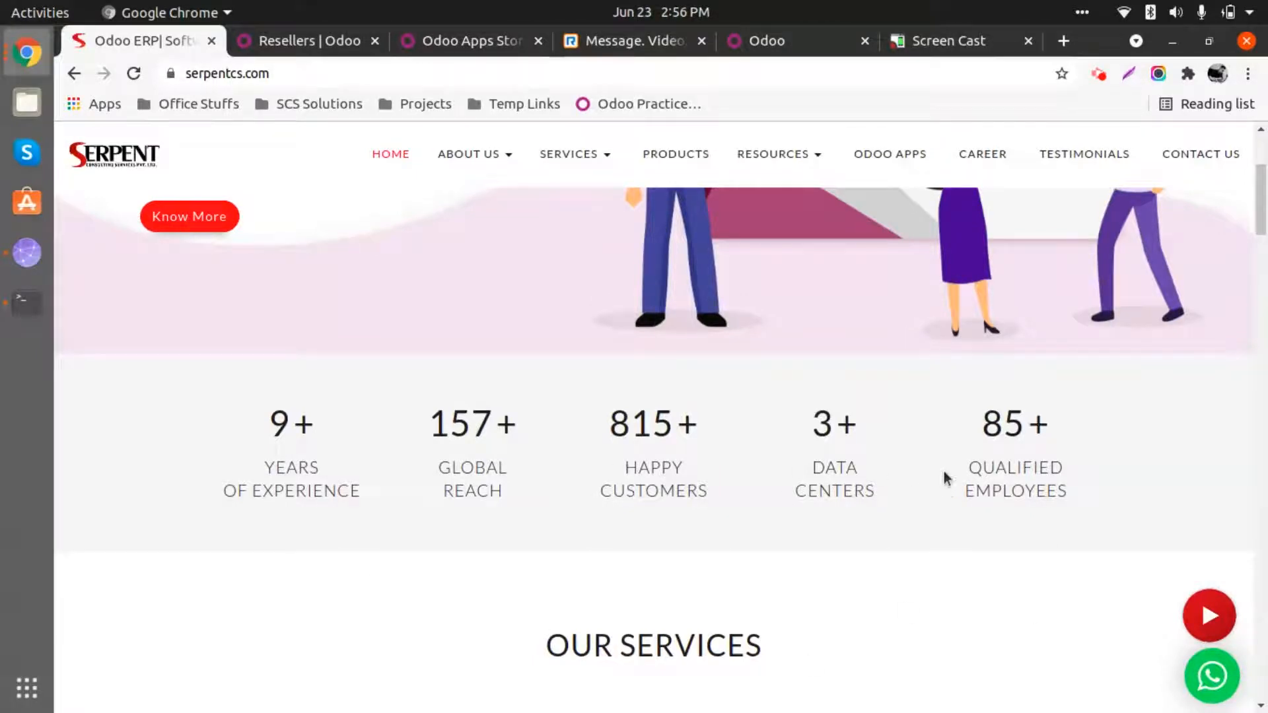
mouse_move(607, 531)
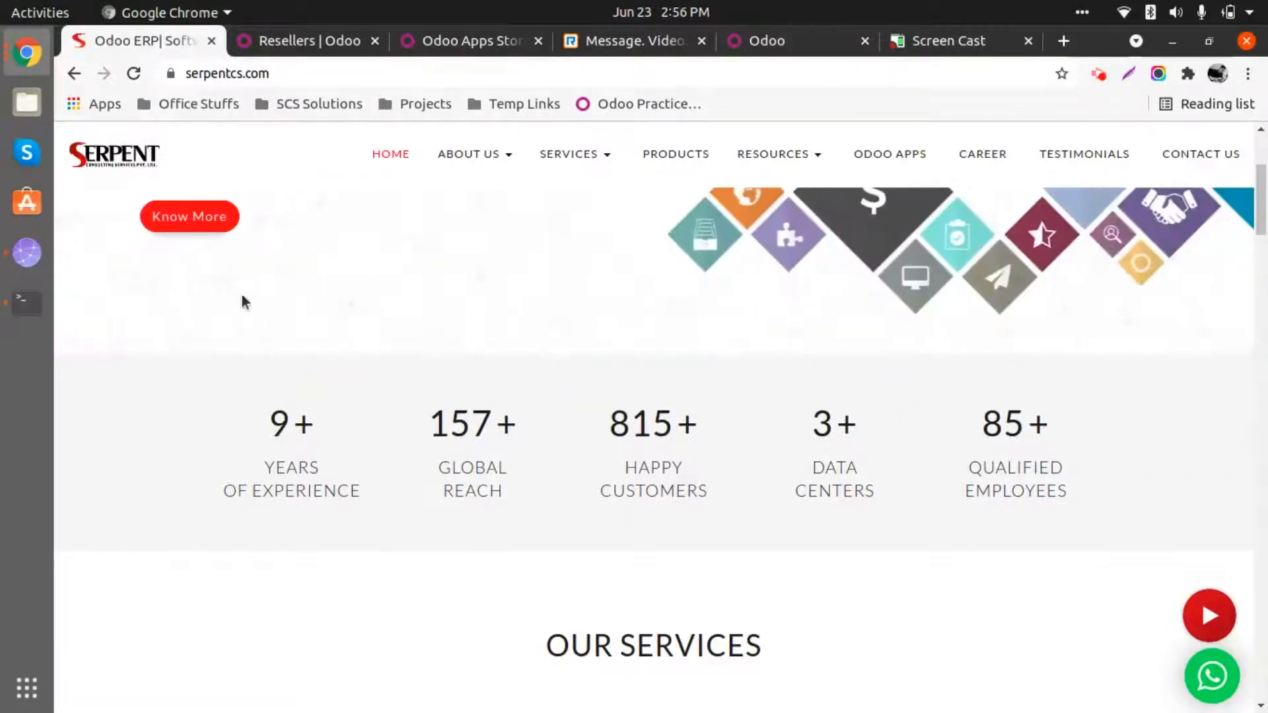
- Scroll past Our Services to the six Featured Products cards, Property Management through Car Wash
scroll(down, 3)
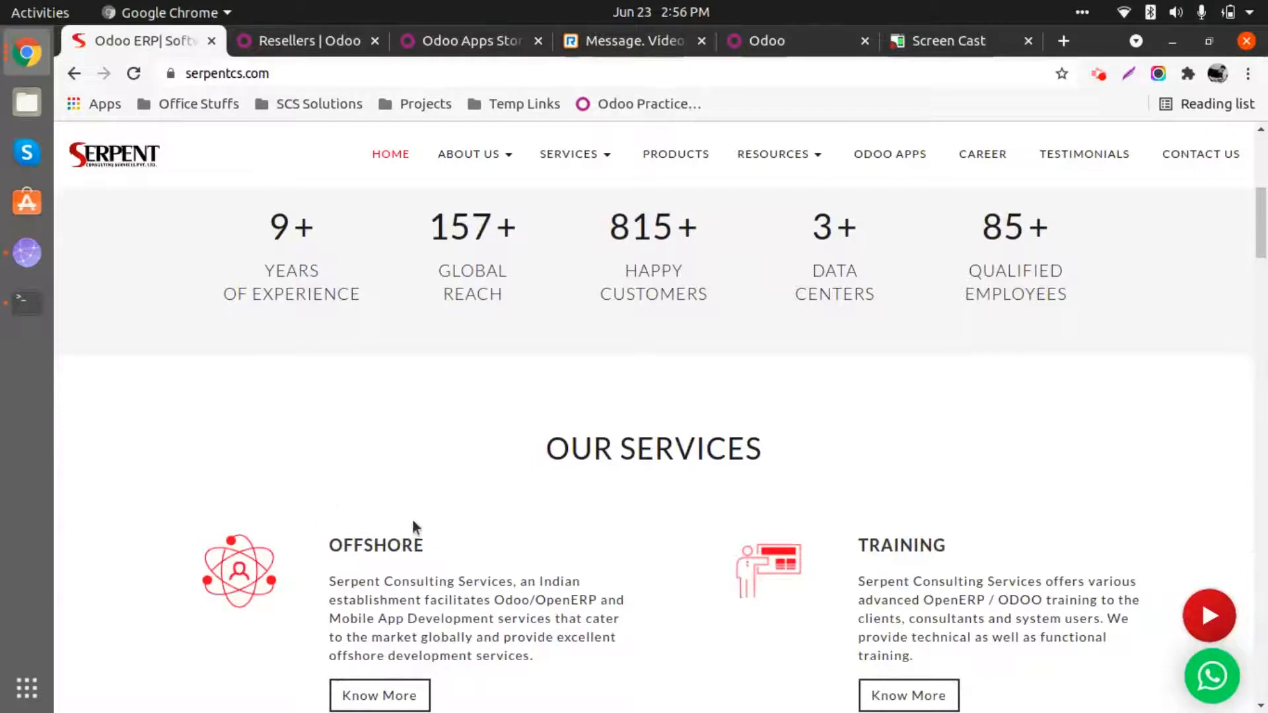
scroll(down, 3)
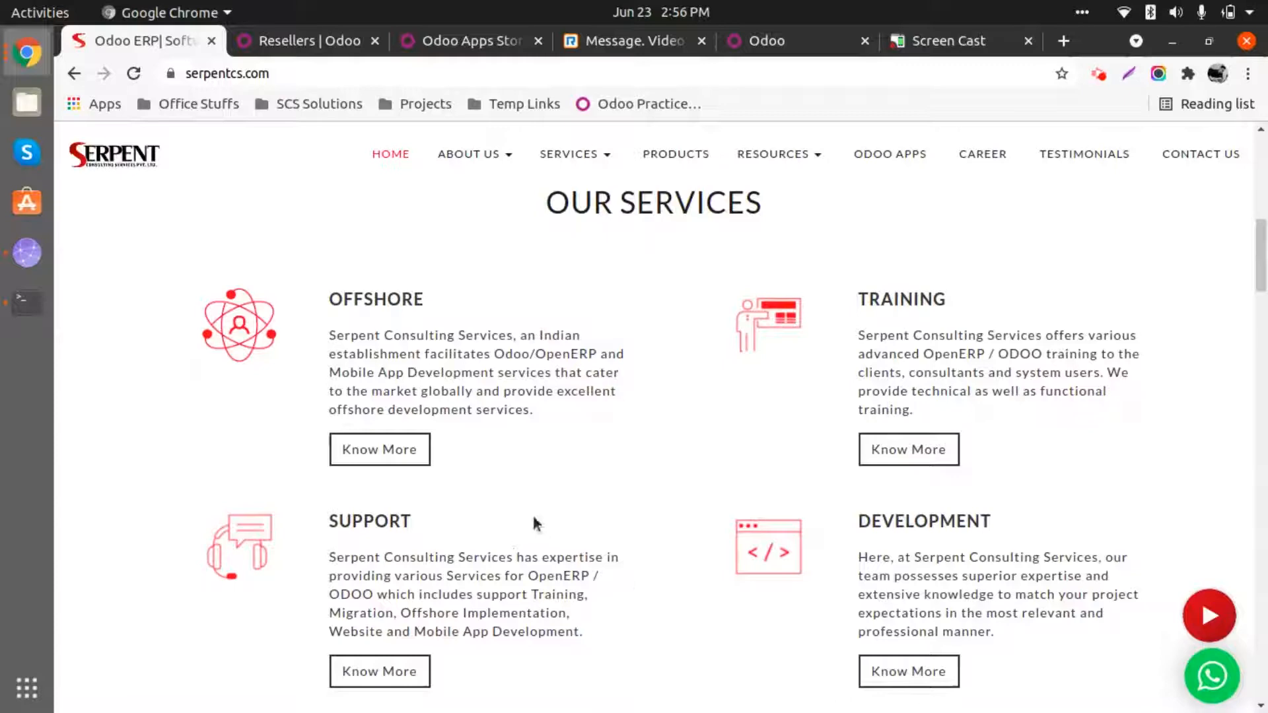
scroll(down, 3)
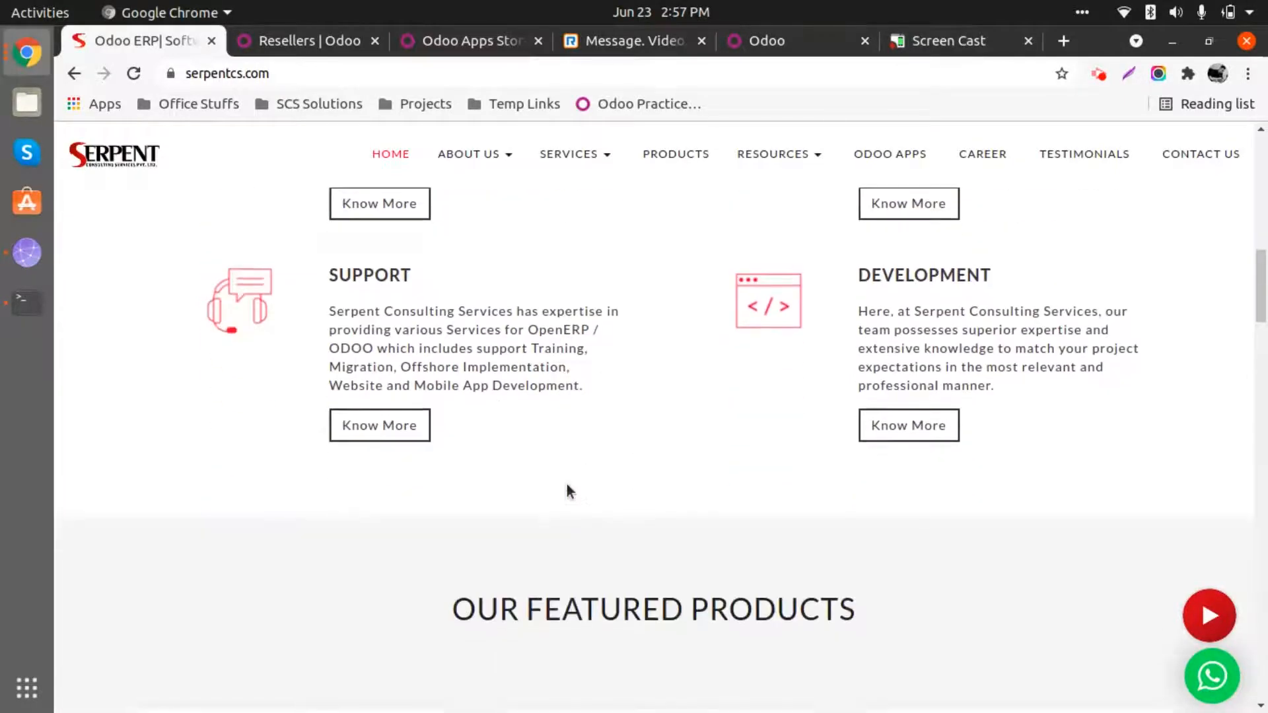
scroll(down, 3)
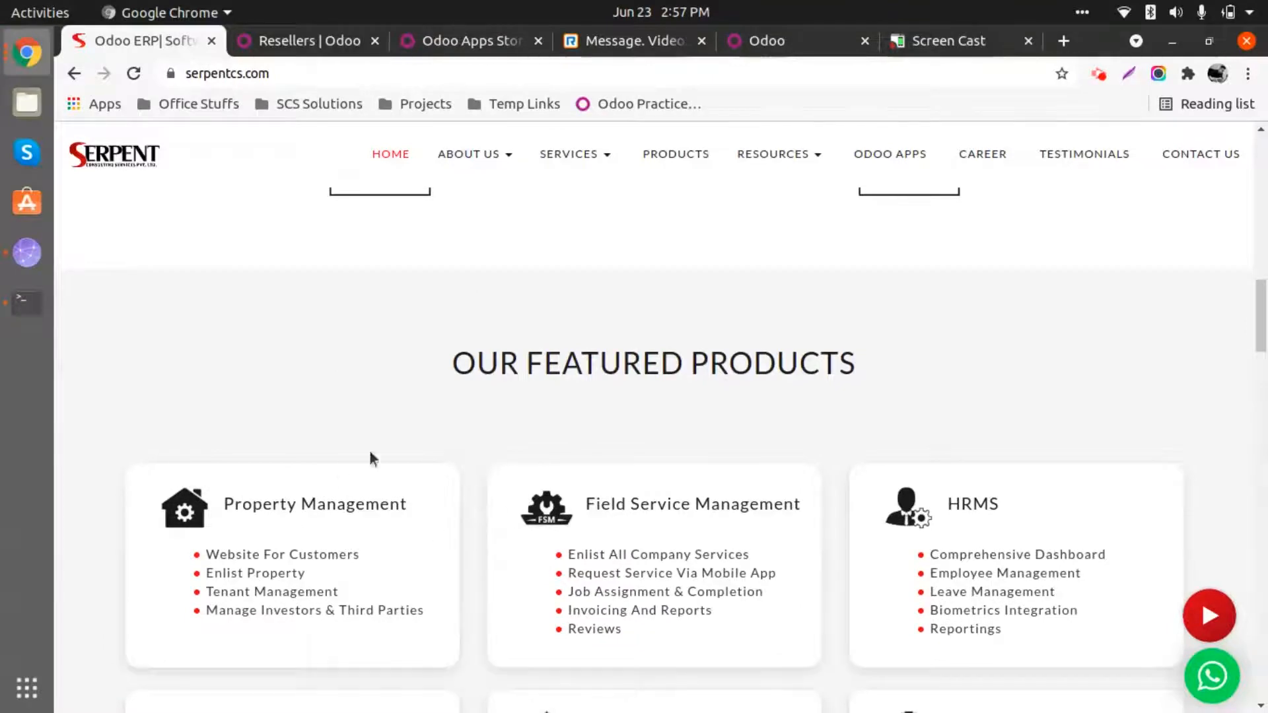
scroll(down, 3)
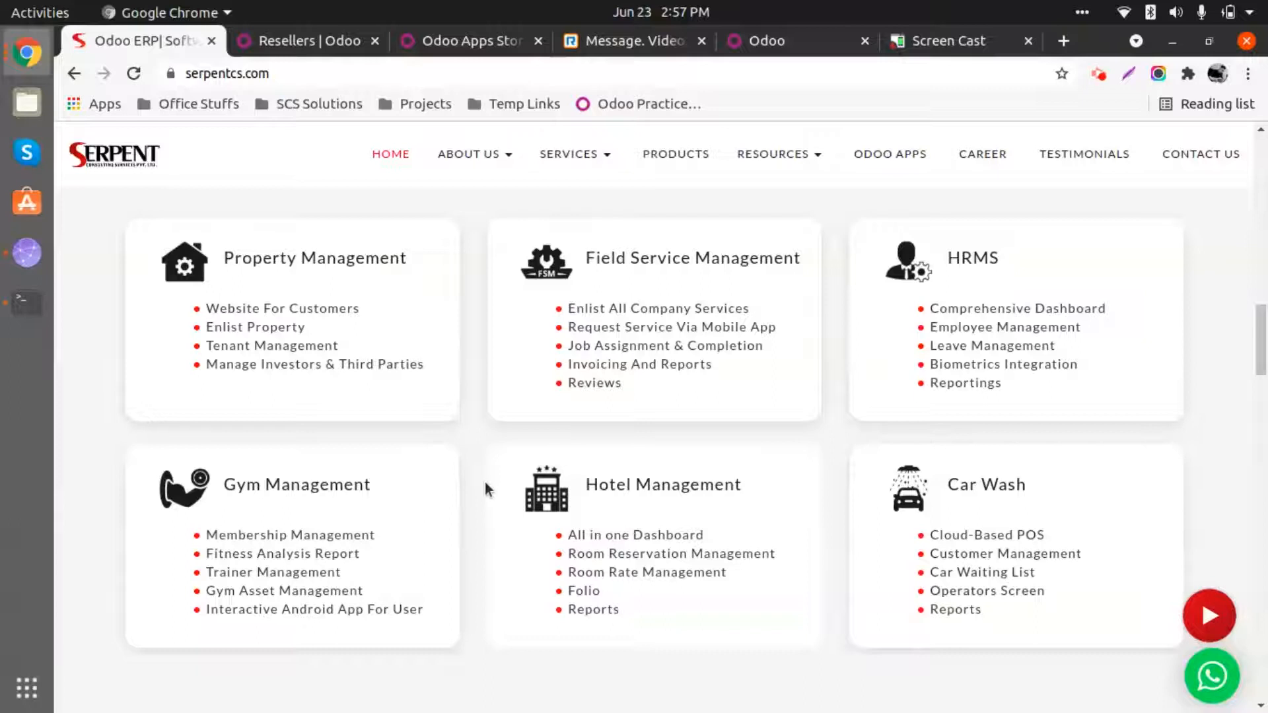
mouse_move(401, 439)
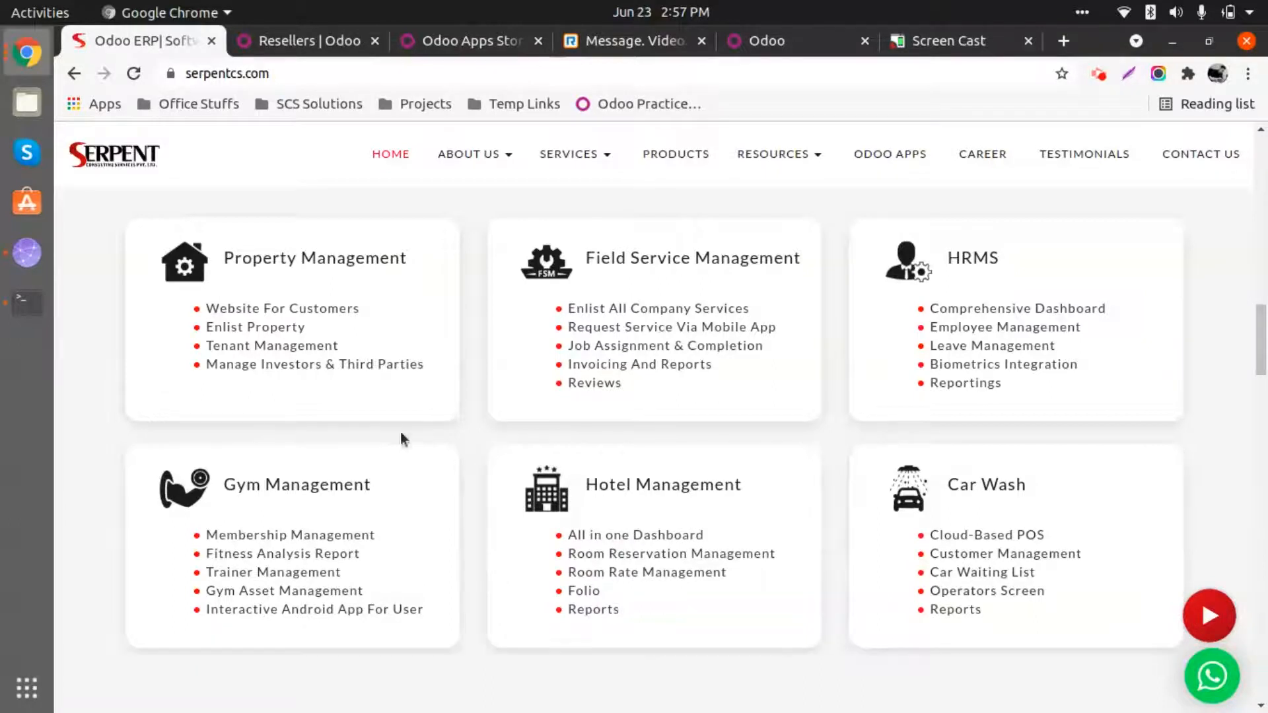
mouse_move(518, 535)
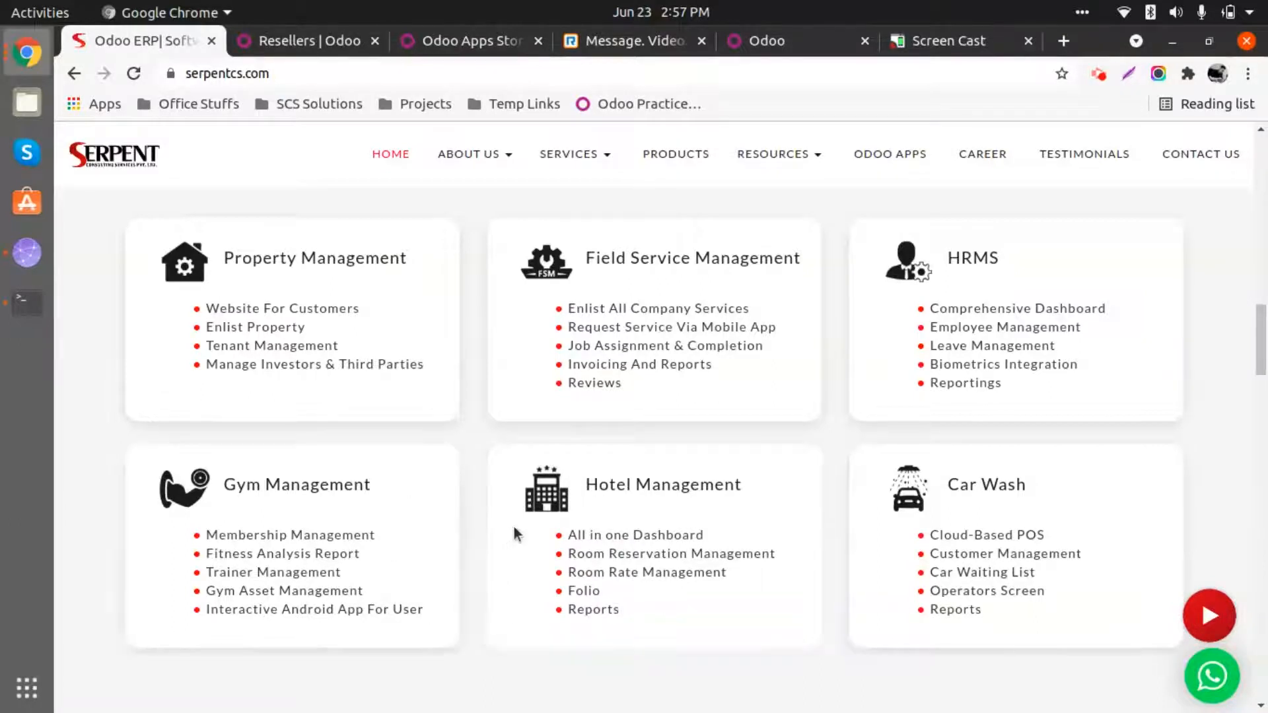
mouse_move(583, 493)
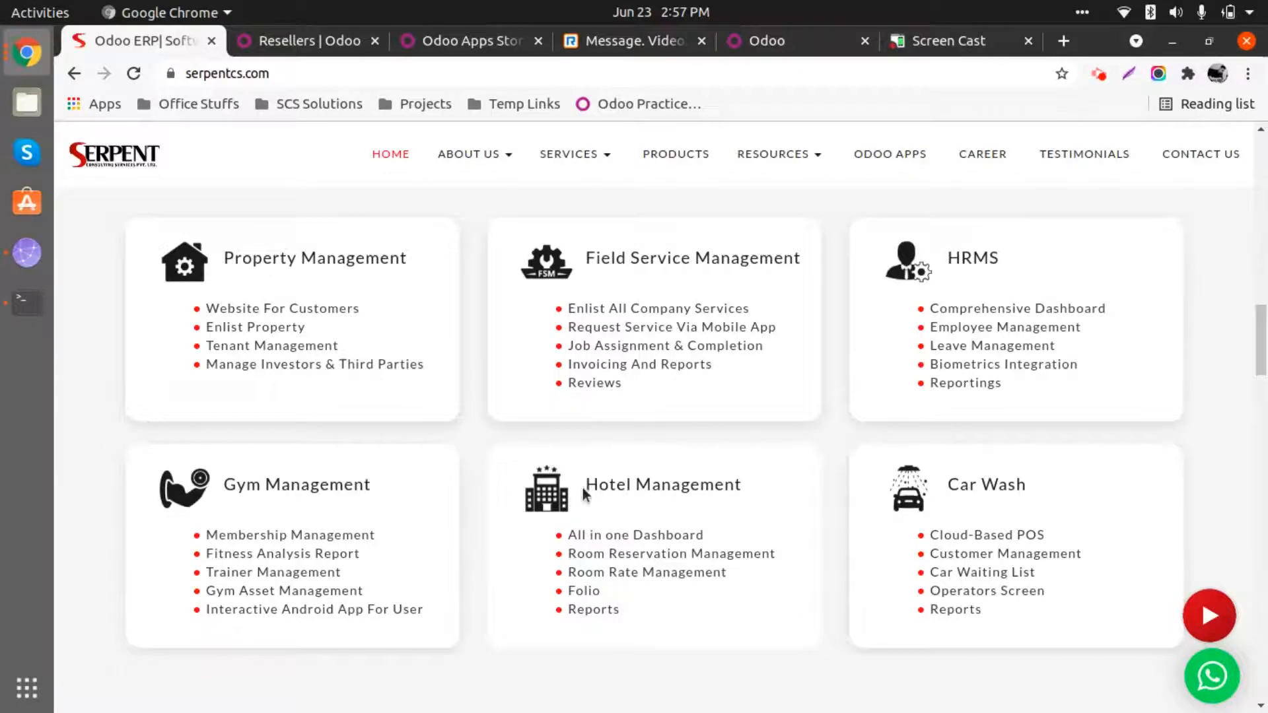
scroll(down, 3)
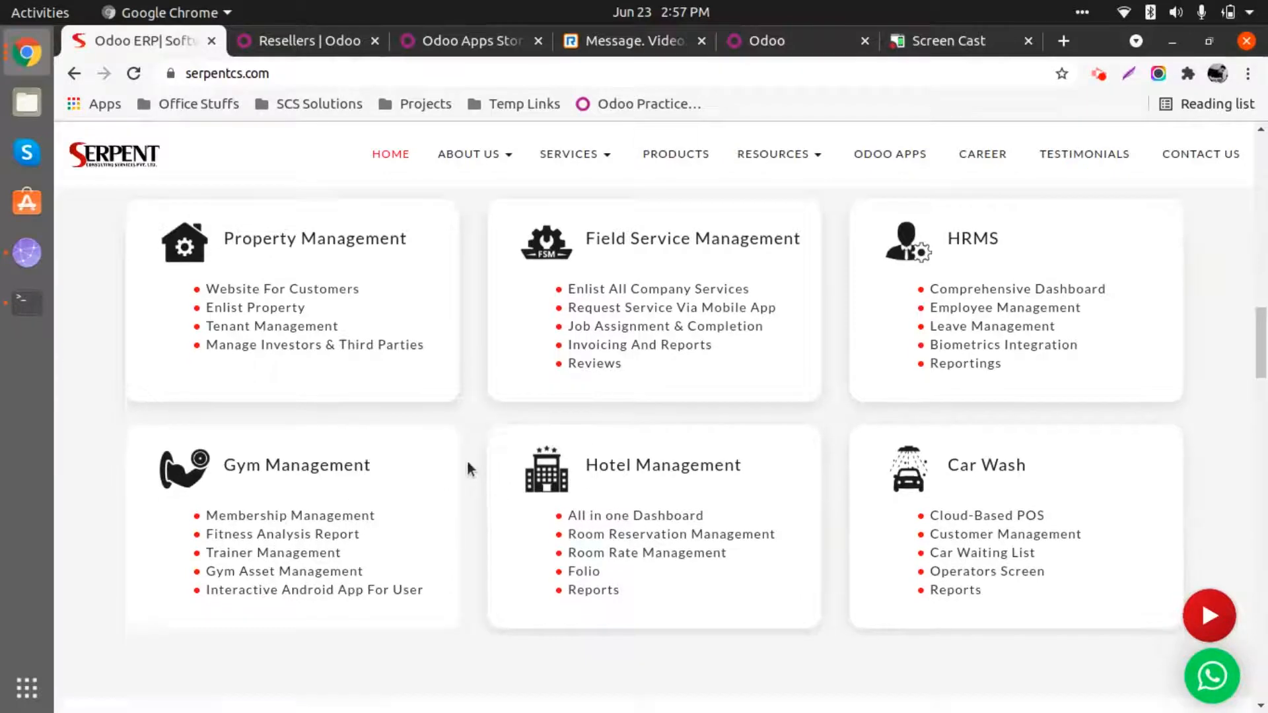
scroll(down, 3)
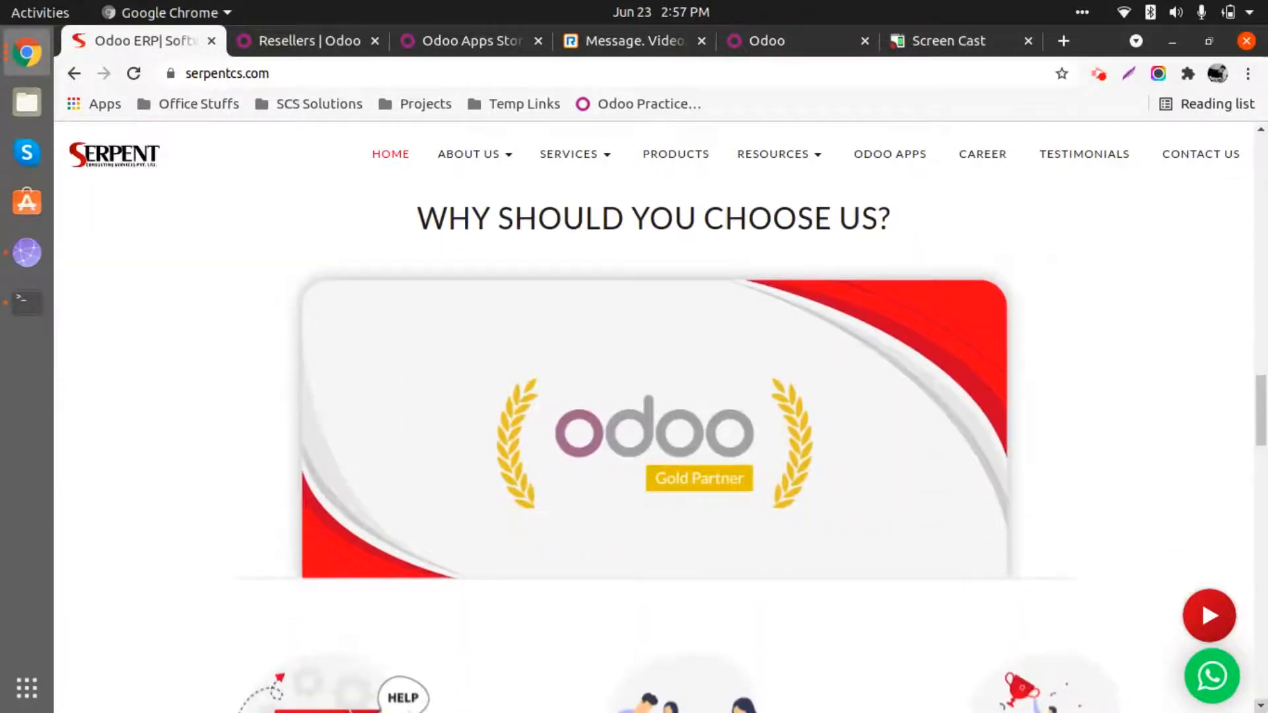
mouse_move(632, 445)
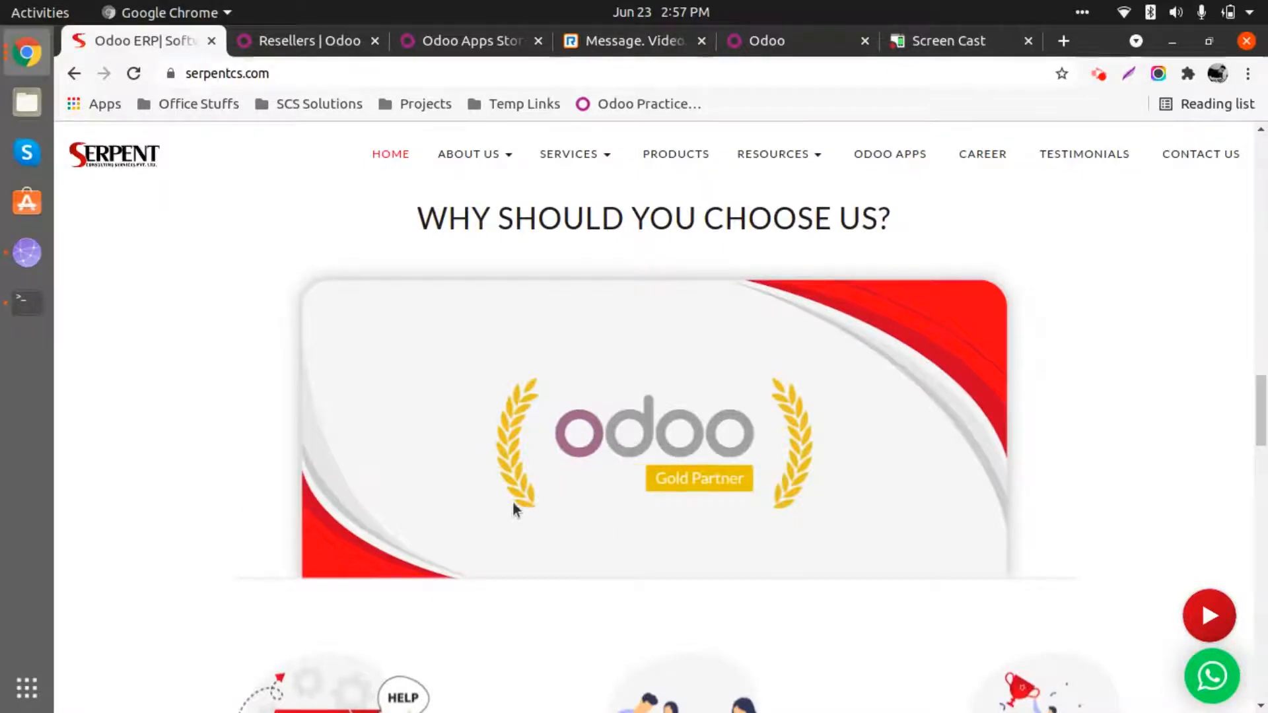
scroll(down, 3)
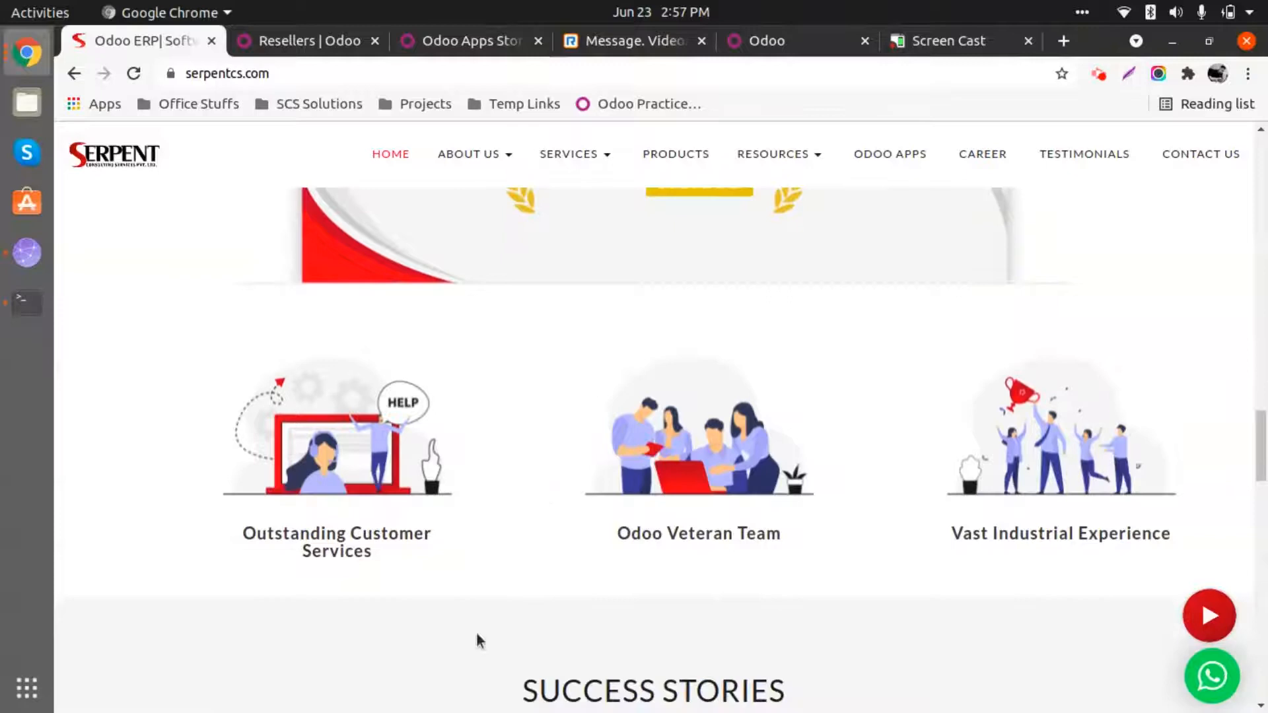
scroll(down, 3)
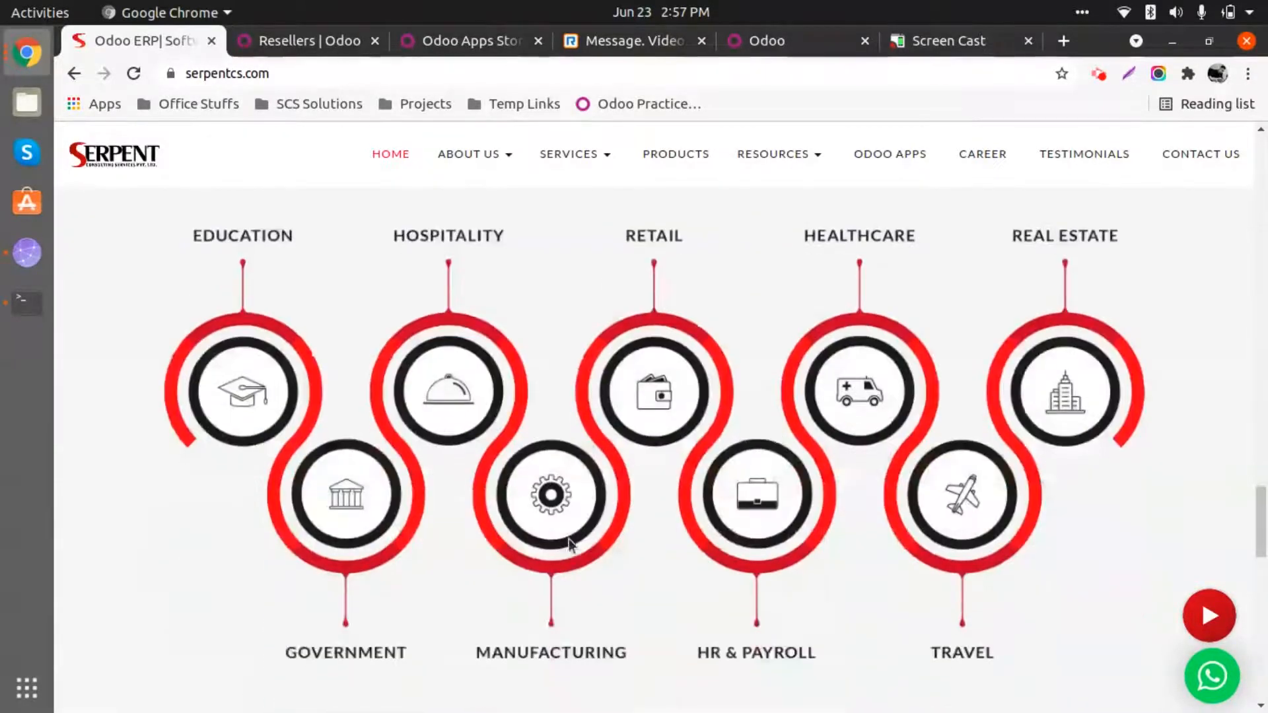
scroll(down, 3)
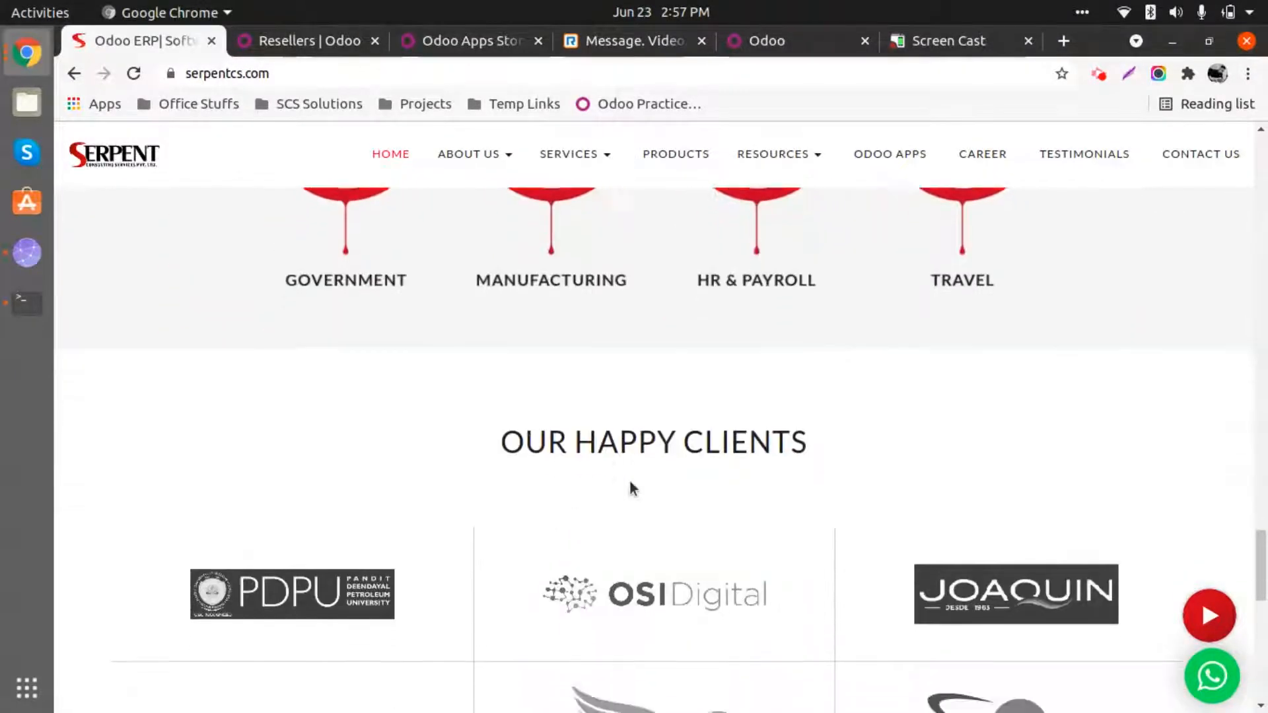
scroll(down, 3)
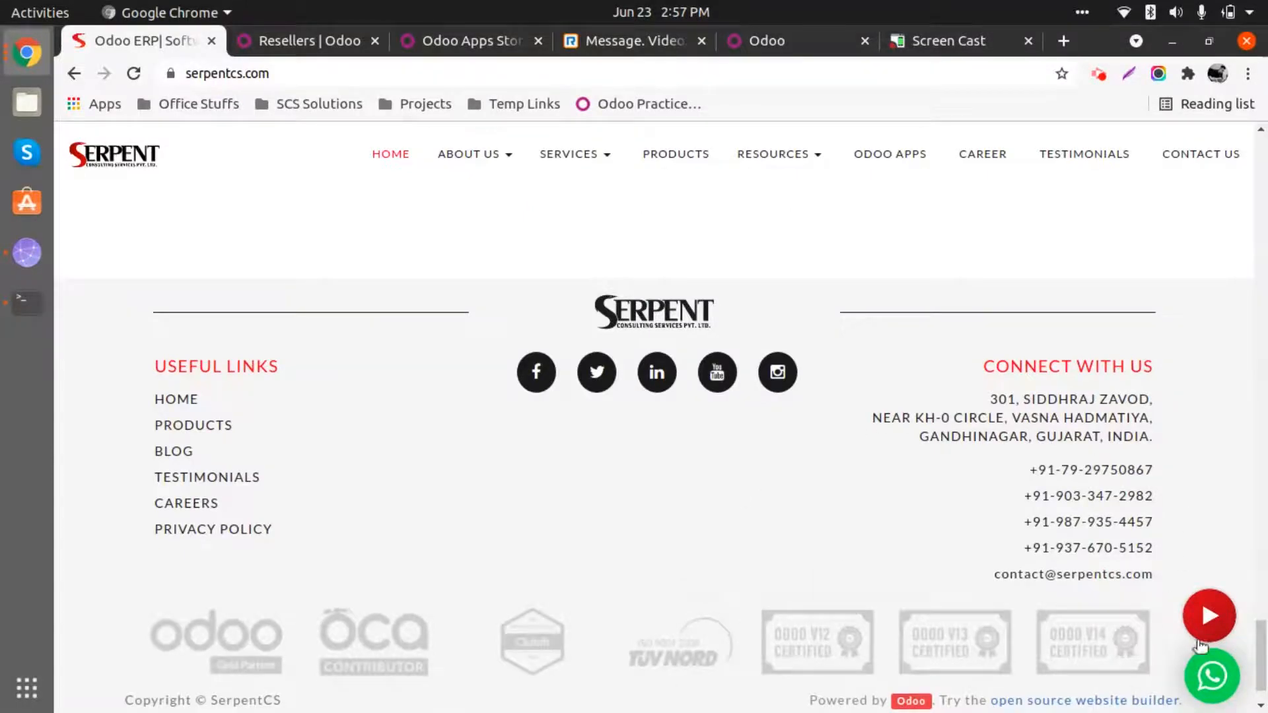
mouse_move(1043, 566)
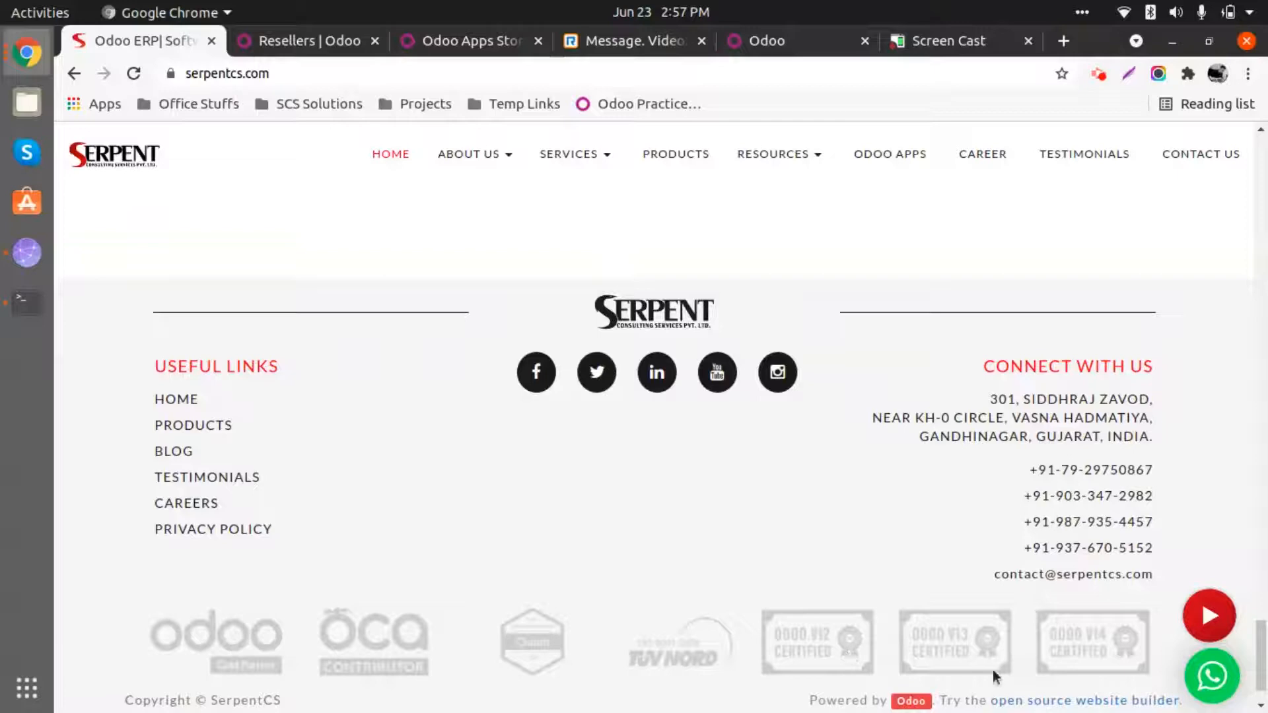
mouse_move(407, 571)
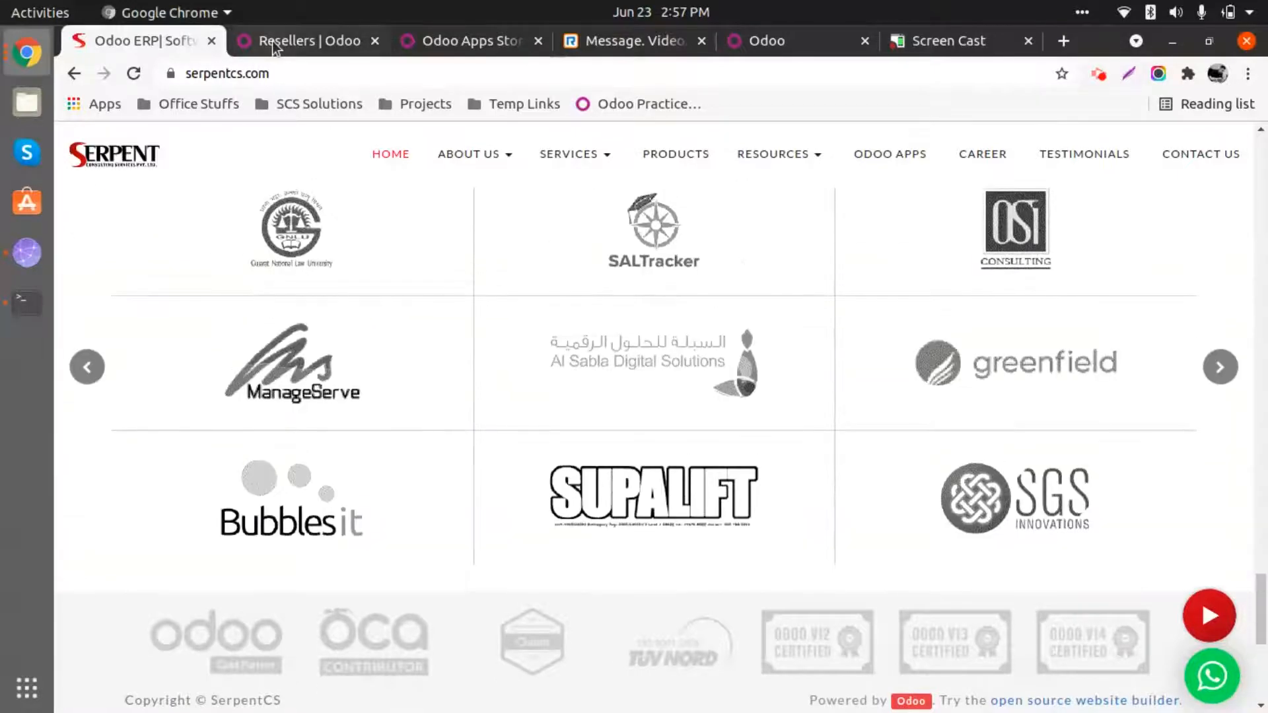
- Switch to the 'Resellers | Odoo' tab and scroll through the Serpent Consulting Gold Partner listing
click(308, 41)
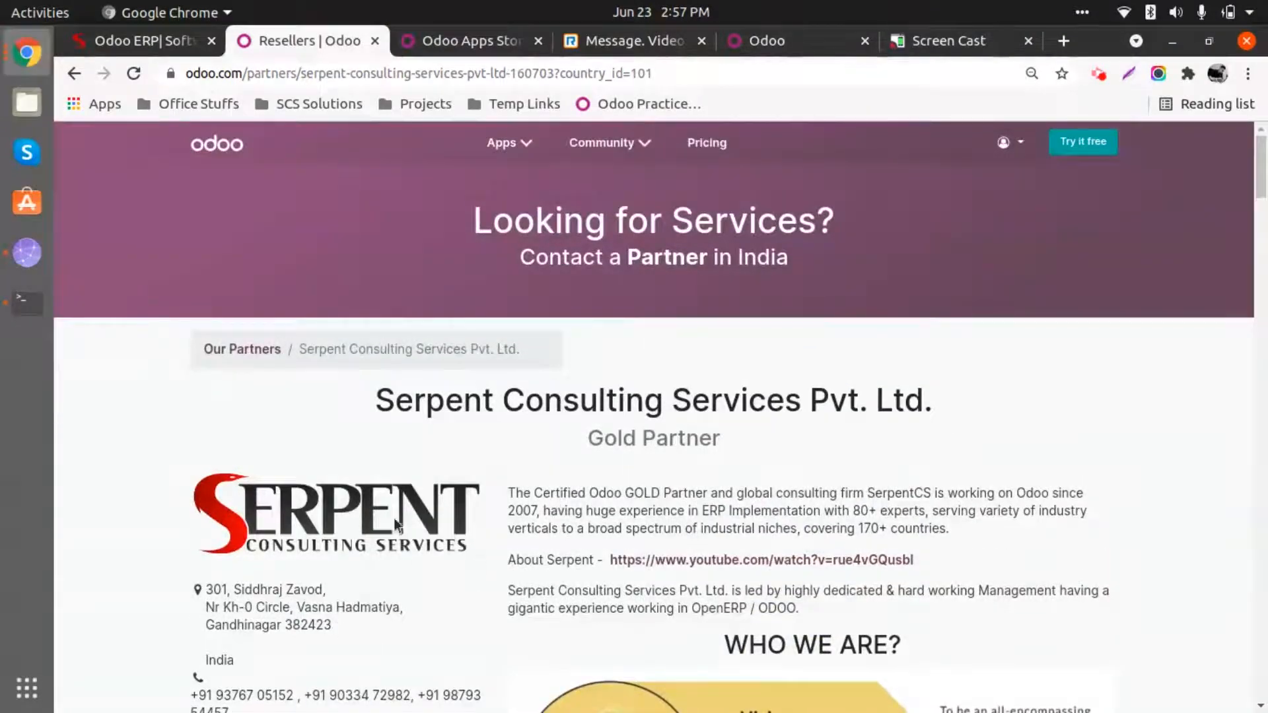
scroll(down, 3)
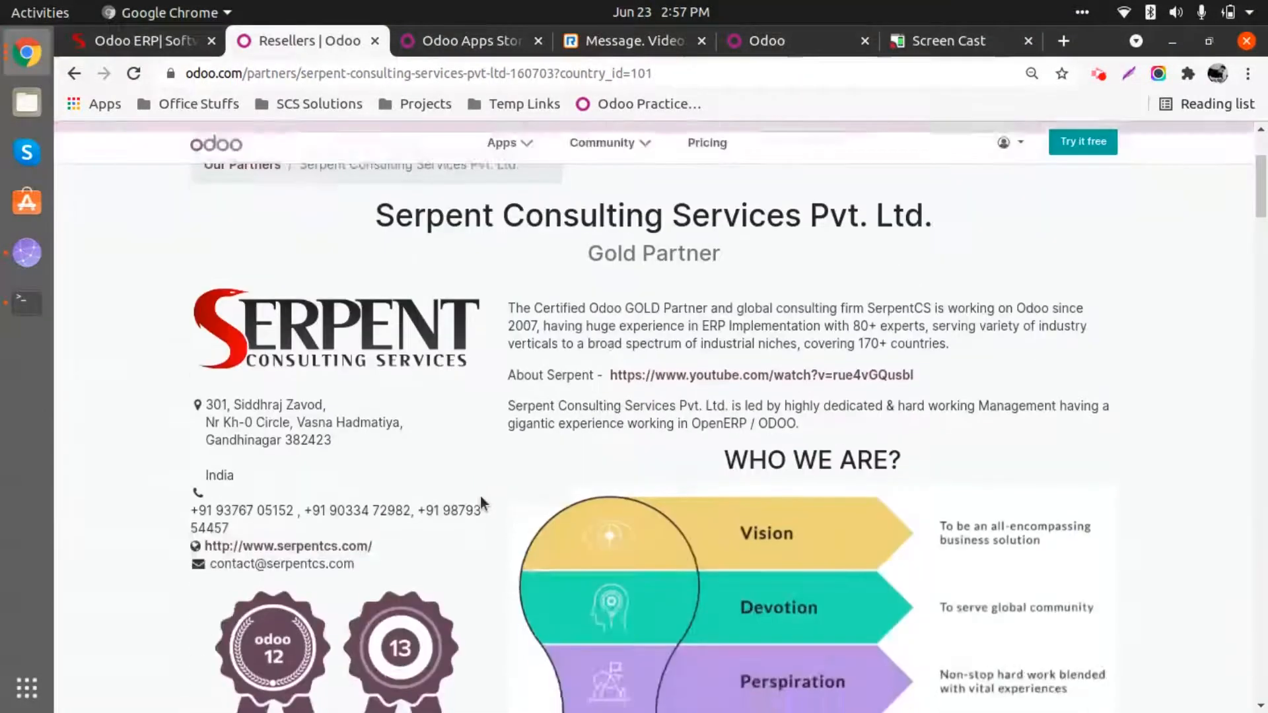
scroll(down, 3)
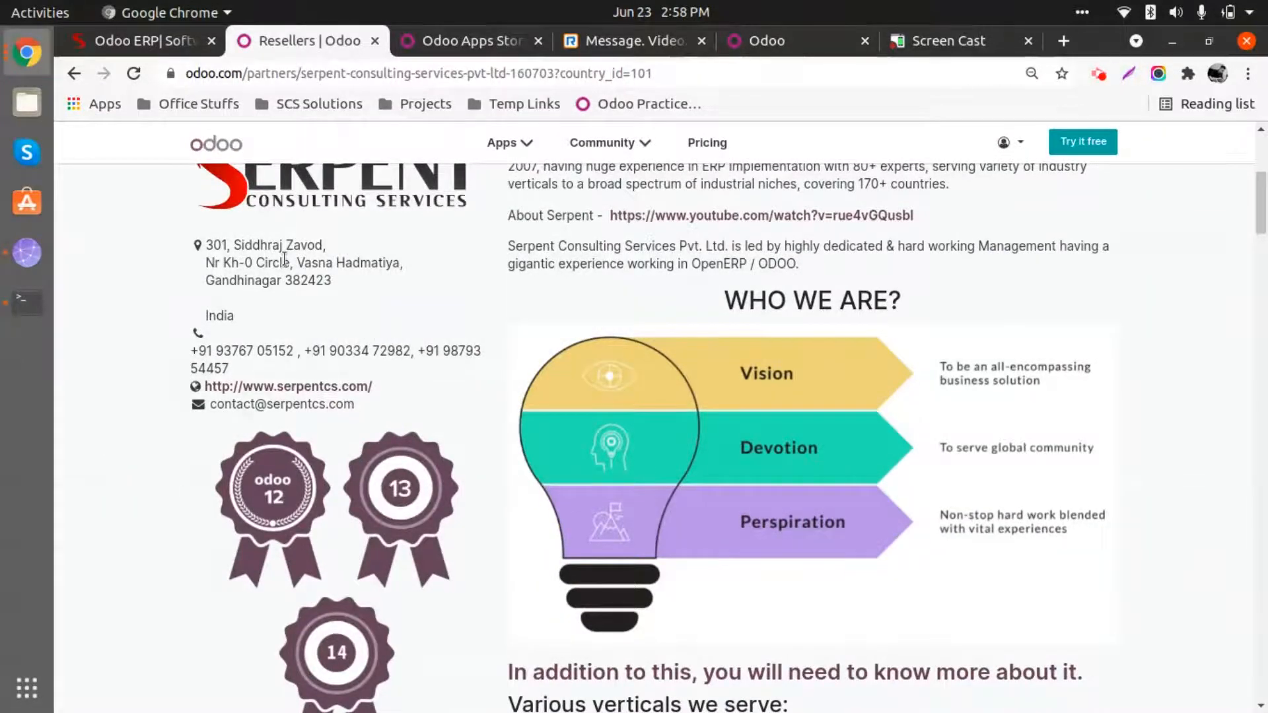
scroll(down, 3)
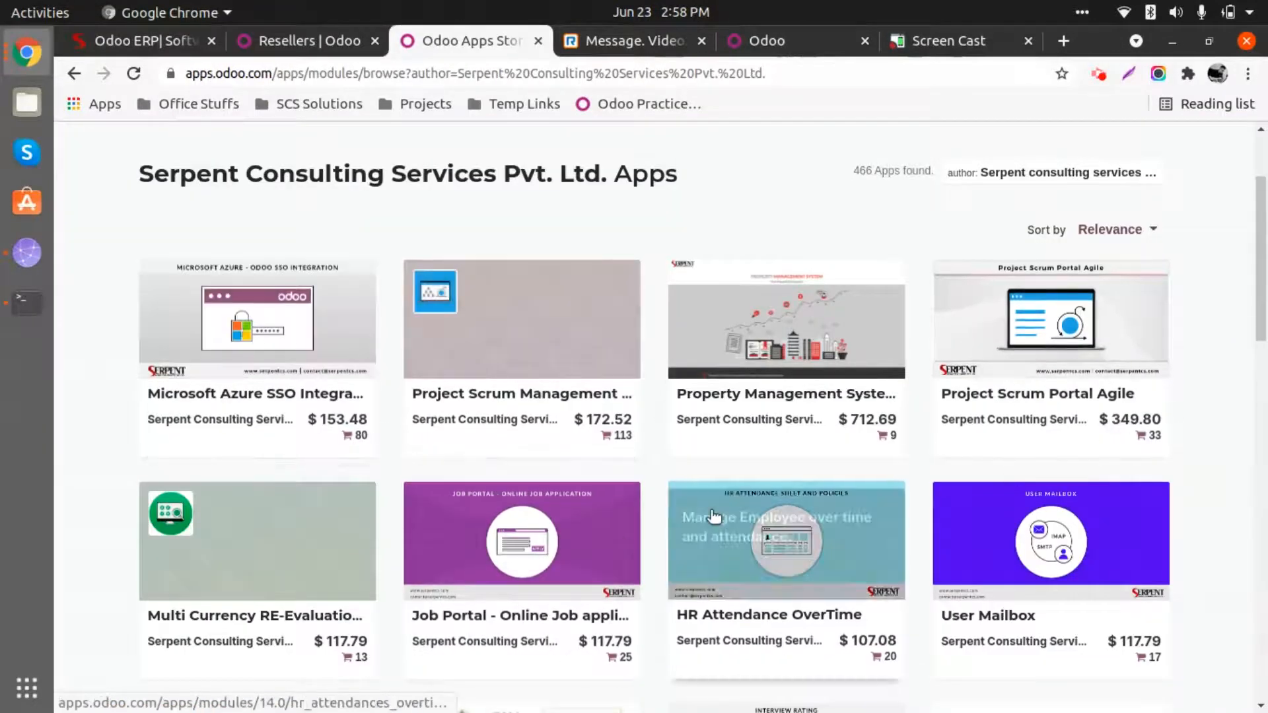
mouse_move(365, 466)
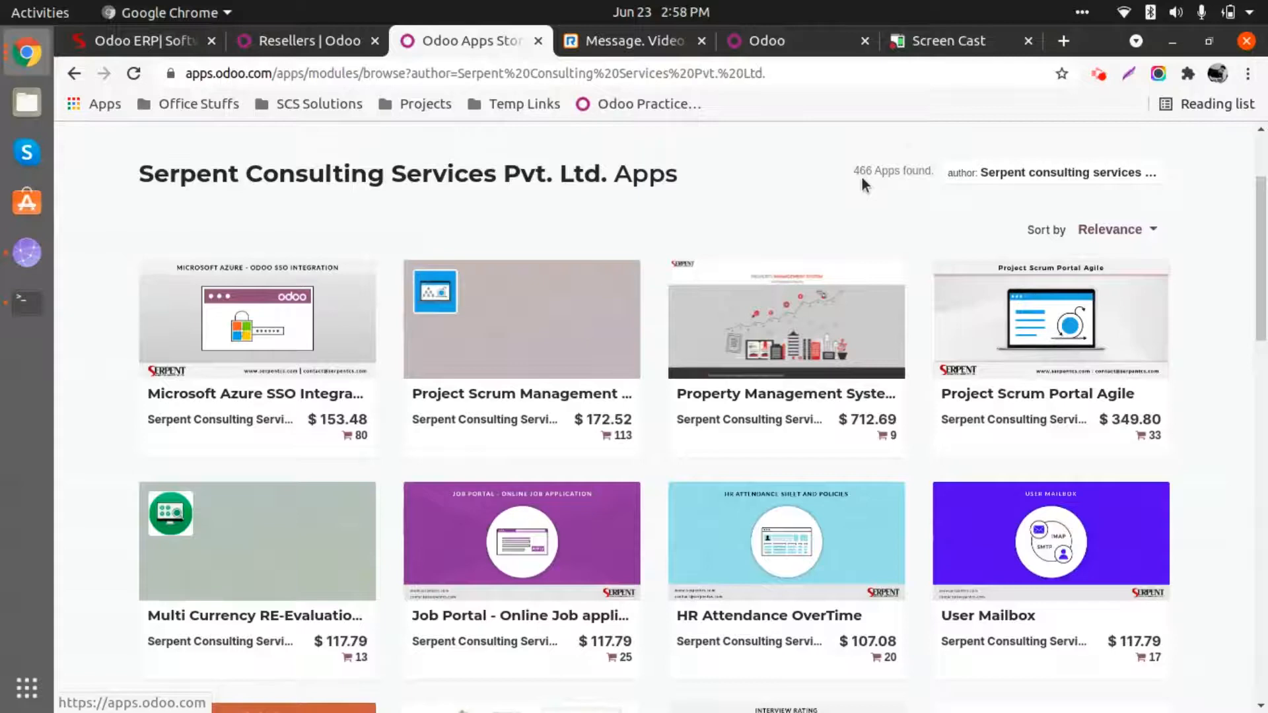
mouse_move(861, 193)
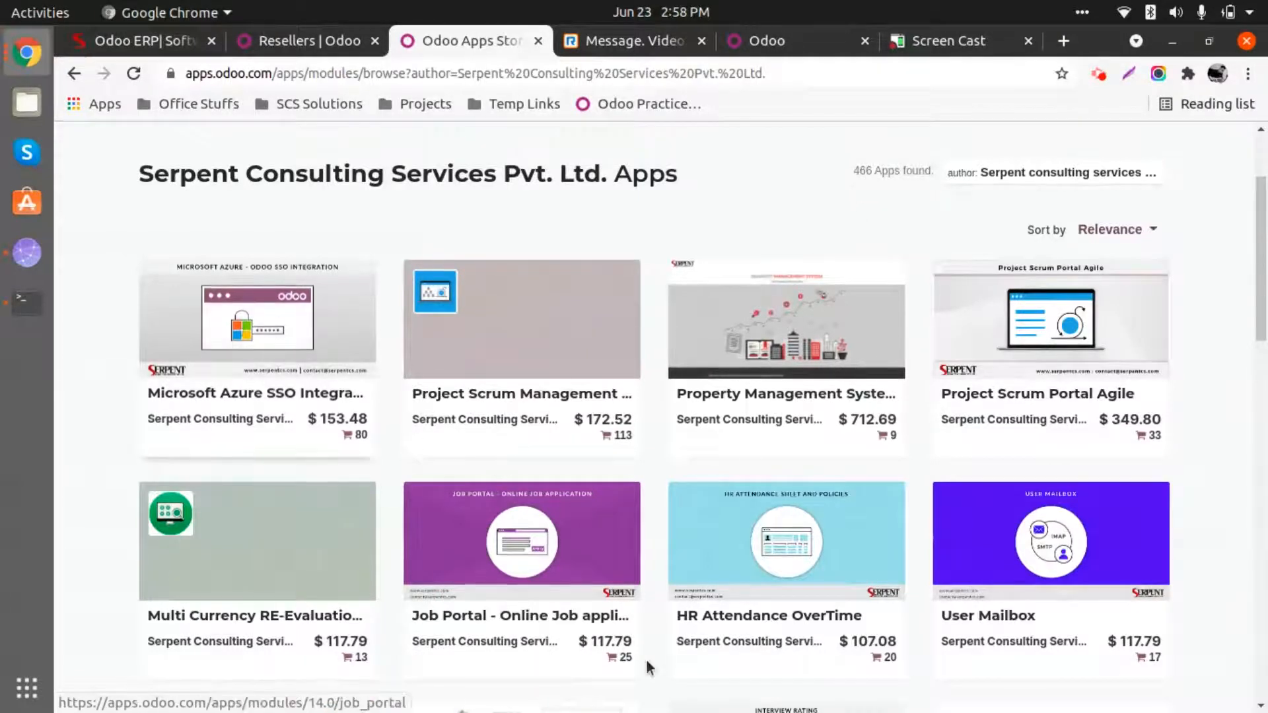
- Browse Serpent's app grid down to Multi Branch and Import Stock Inventory, then back to the top
scroll(down, 3)
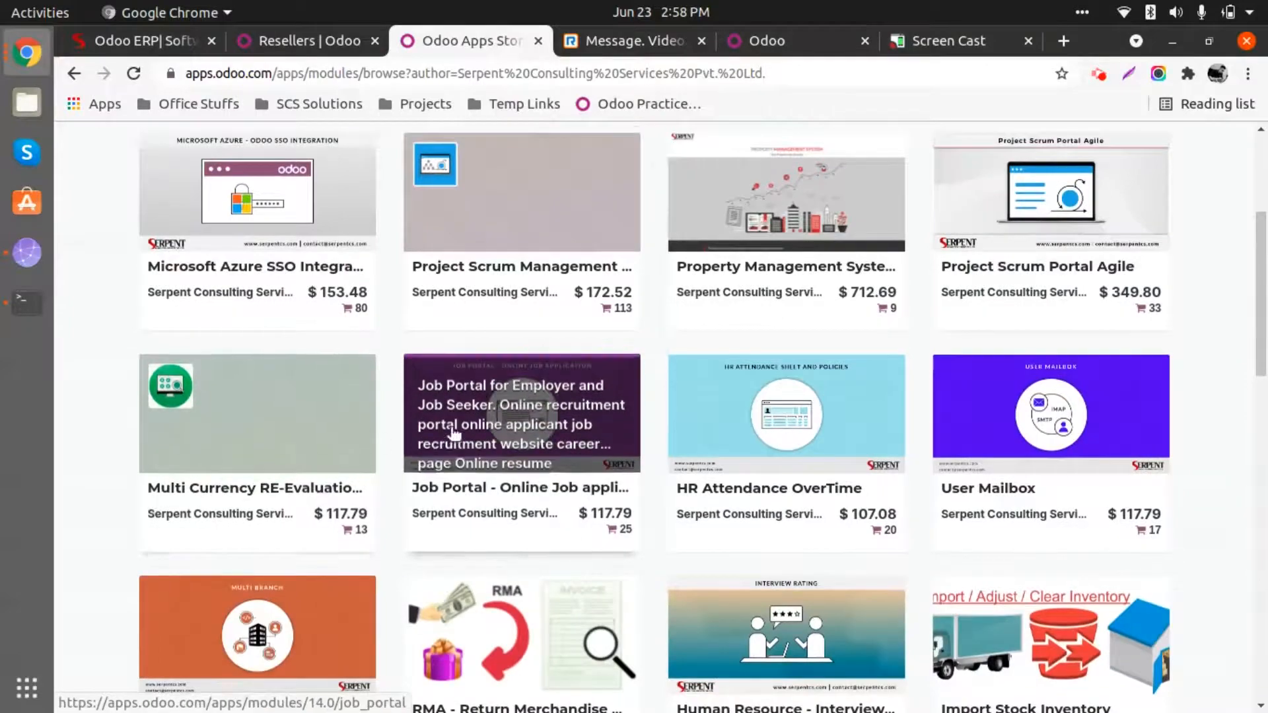
scroll(down, 3)
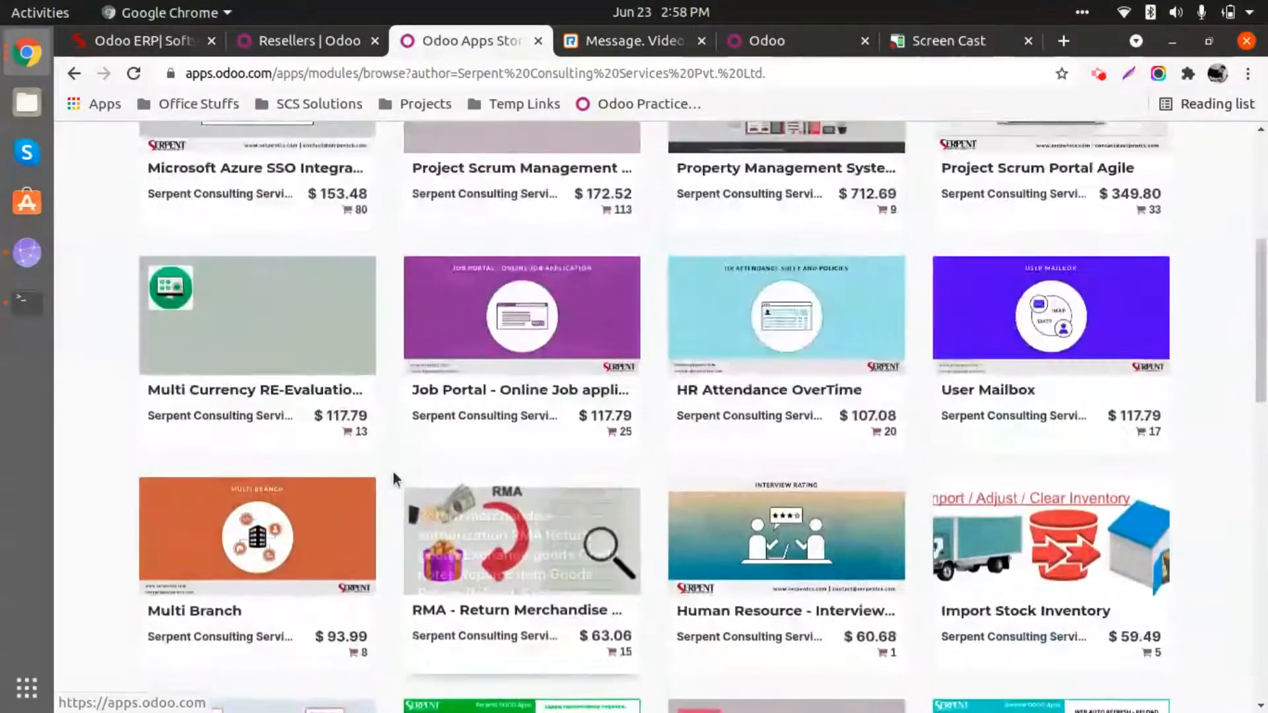
scroll(up, 3)
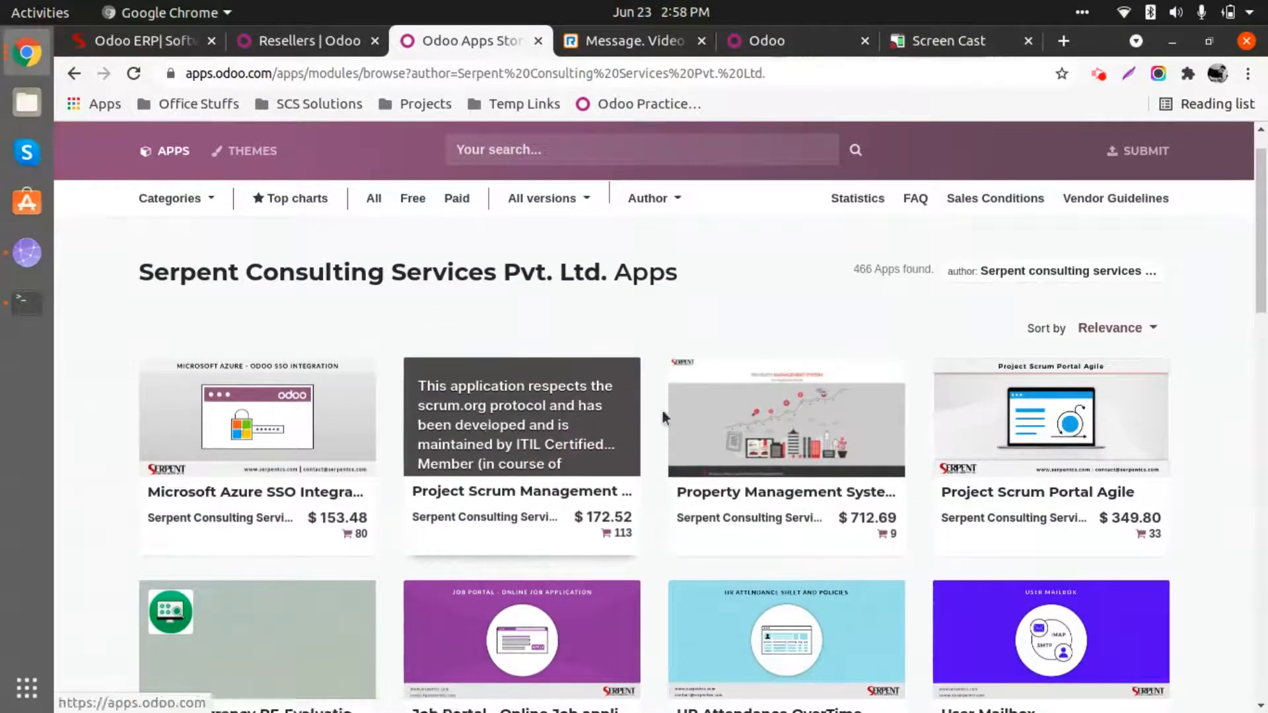
mouse_move(419, 550)
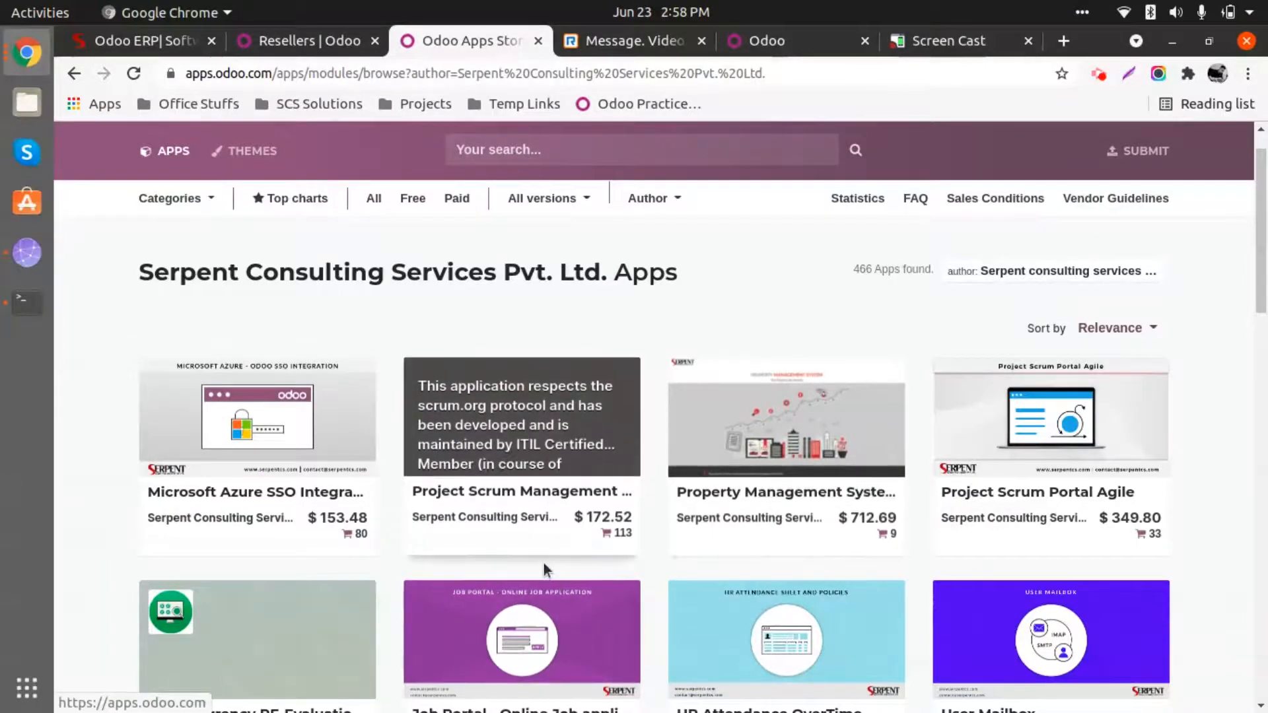
mouse_move(514, 453)
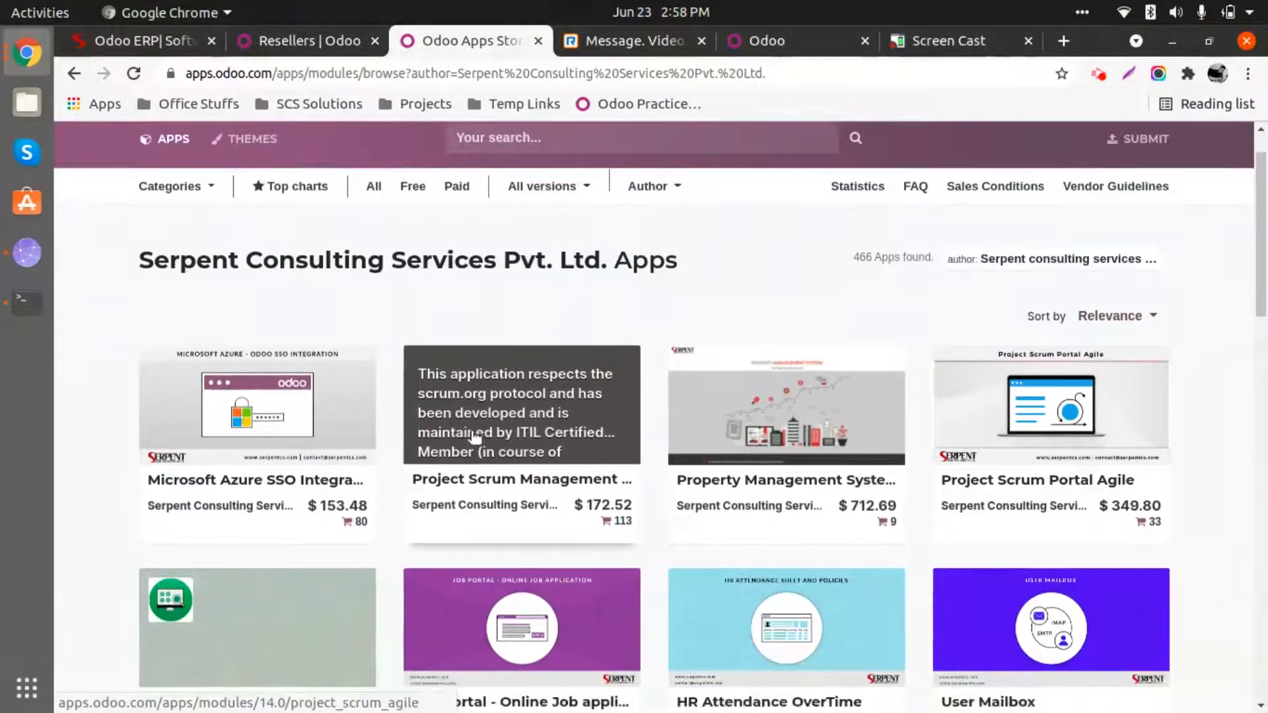
scroll(down, 3)
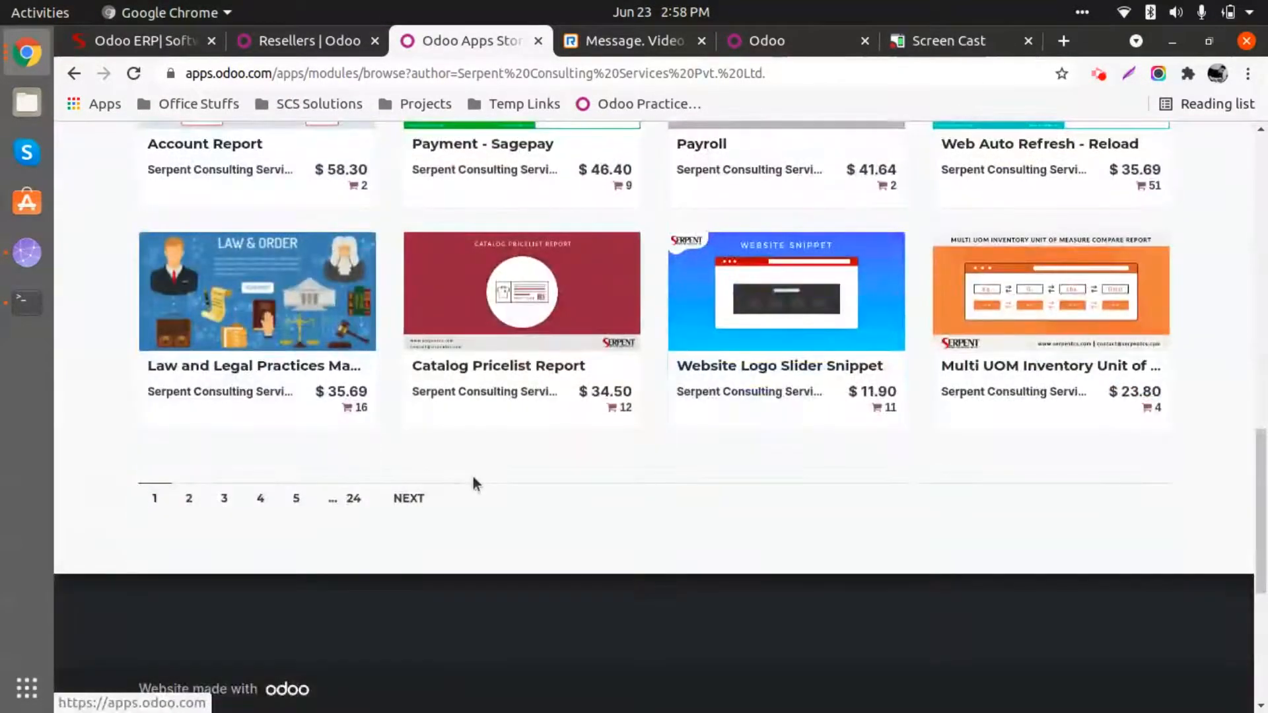
mouse_move(382, 603)
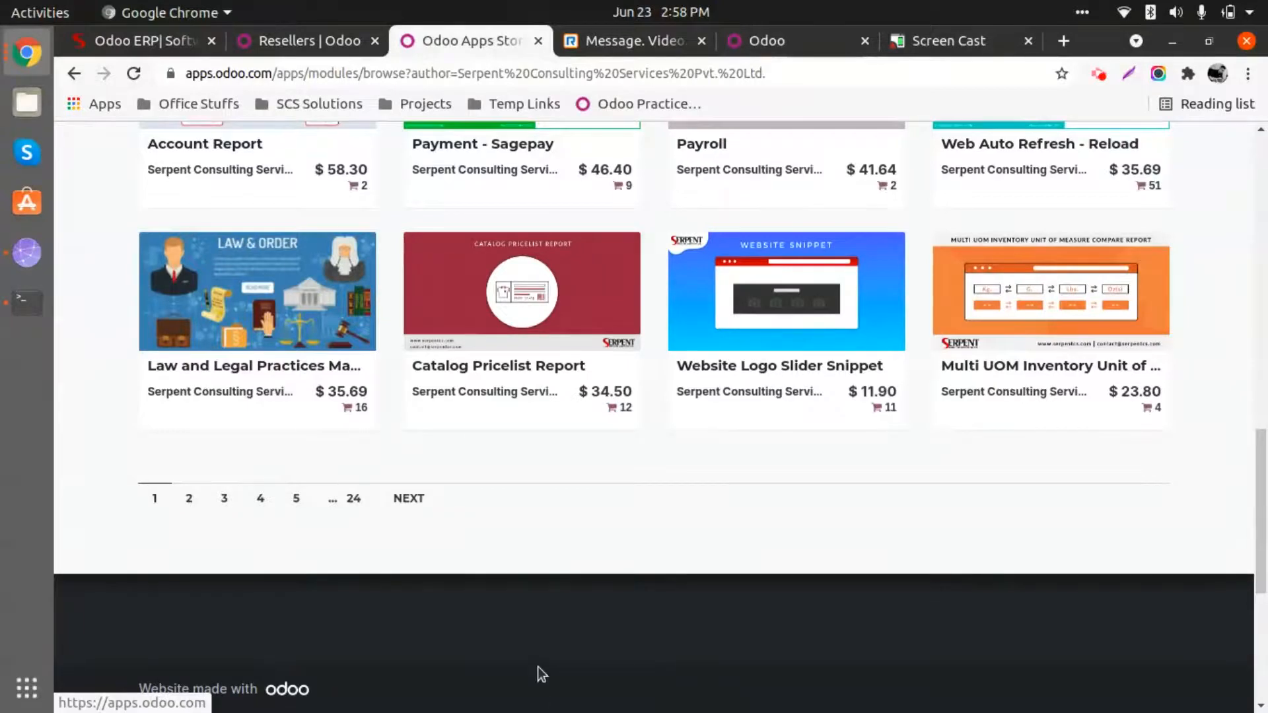
mouse_move(1091, 7)
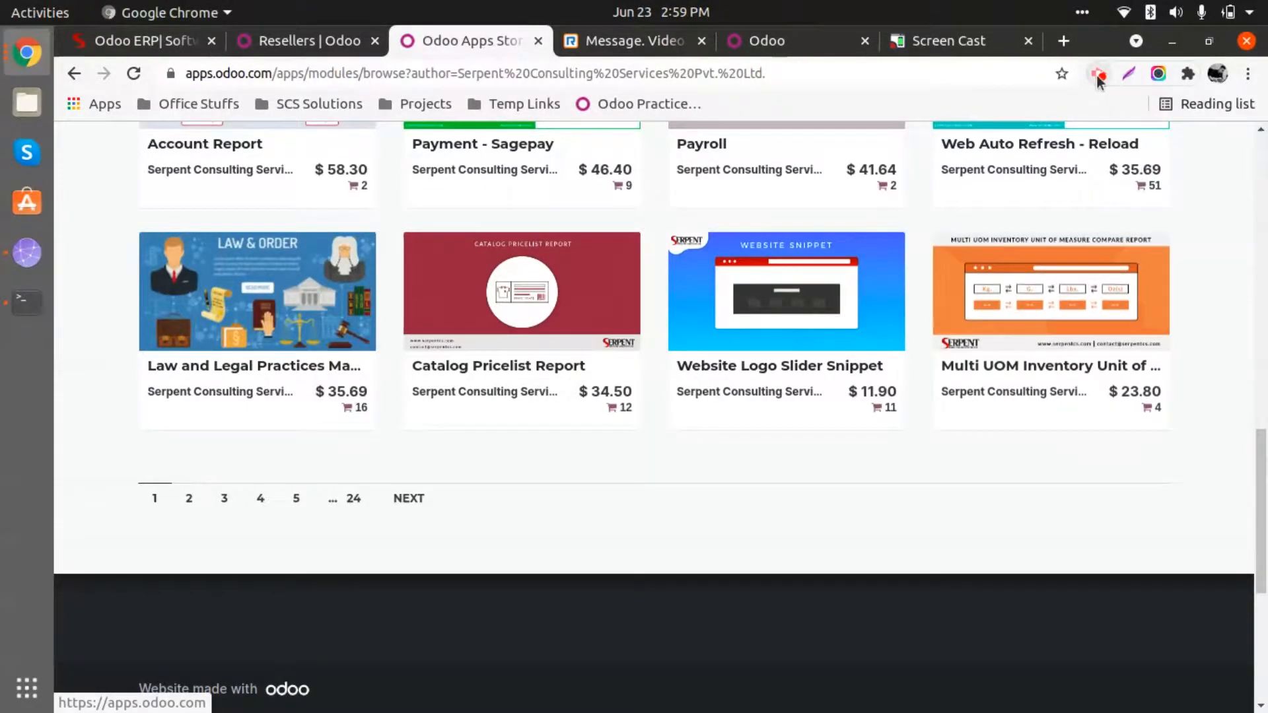
mouse_move(1098, 74)
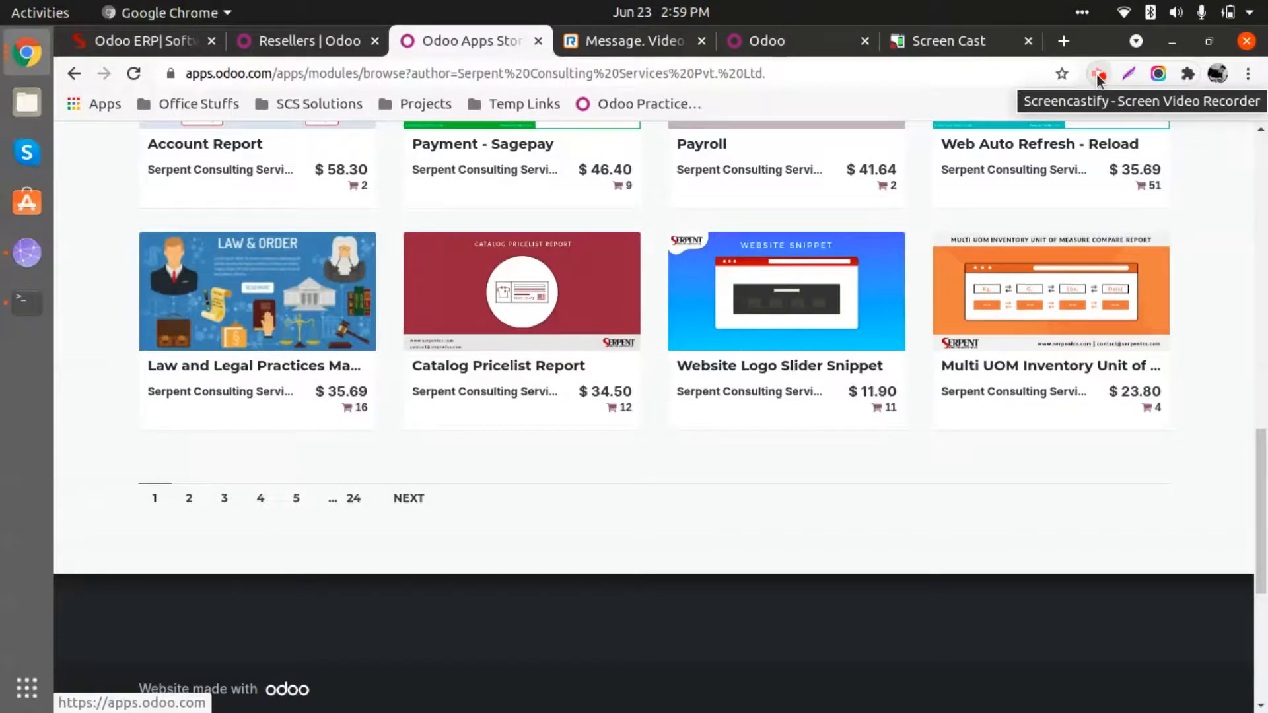